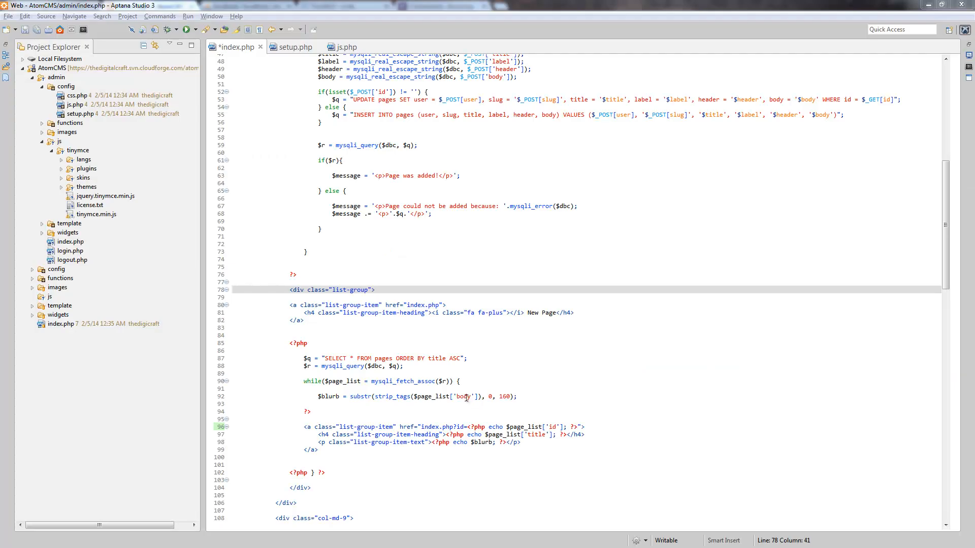
{"action": "mouse_move", "coordinate": [570, 365]}
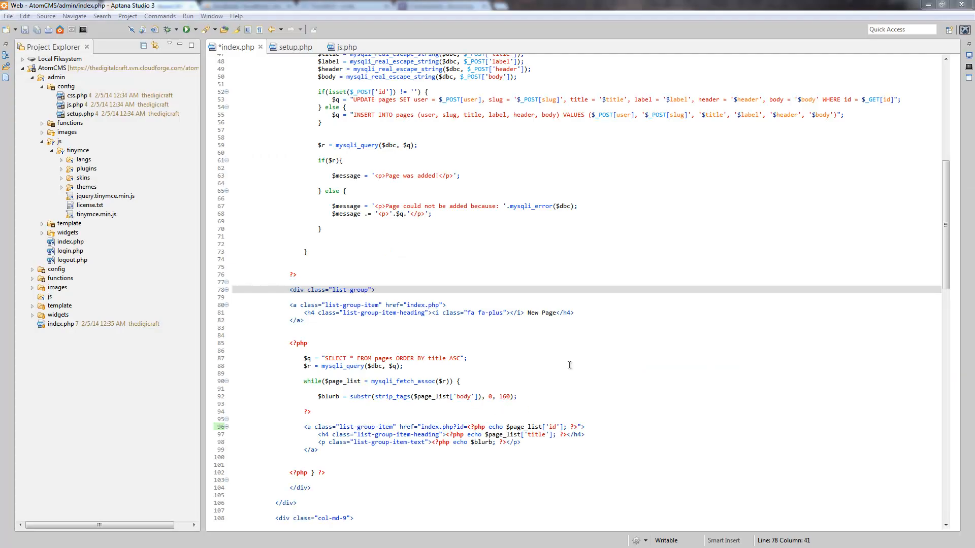
{"action": "mouse_move", "coordinate": [416, 324]}
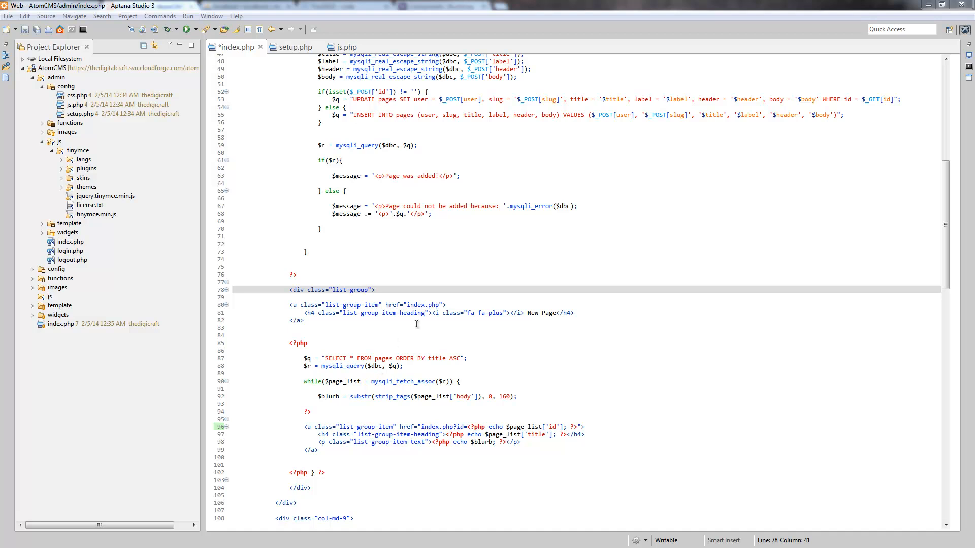
{"action": "mouse_move", "coordinate": [497, 298]}
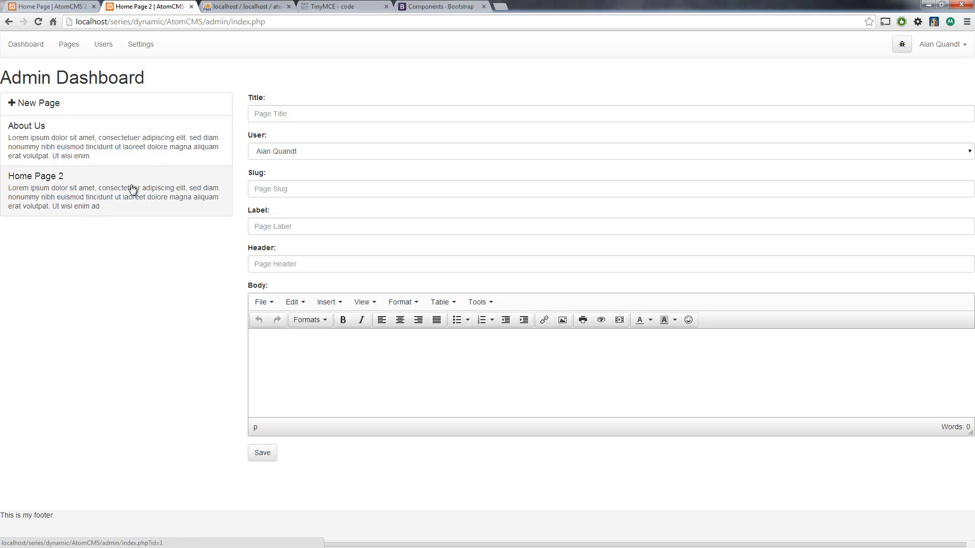
{"action": "mouse_move", "coordinate": [146, 185]}
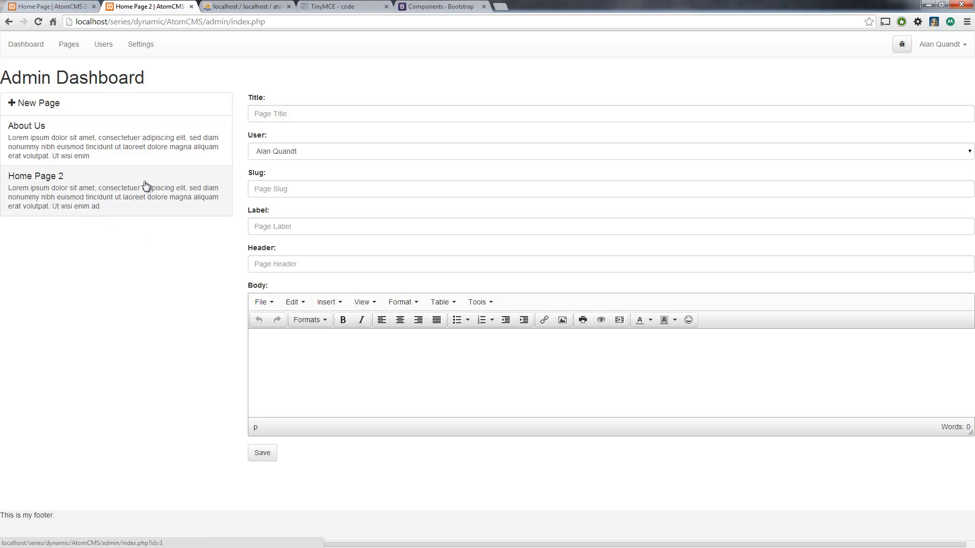
{"action": "mouse_move", "coordinate": [167, 198]}
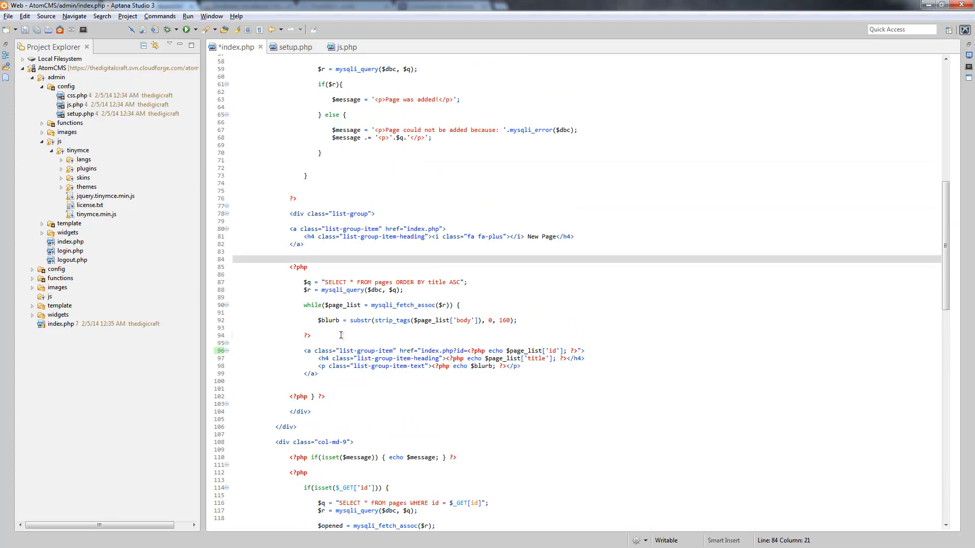
- Cut the if(isset($_GET['id'])) page-lookup block out of index.php's col-md-9 section
{"action": "scroll", "scroll_direction": "down", "scroll_amount": 3}
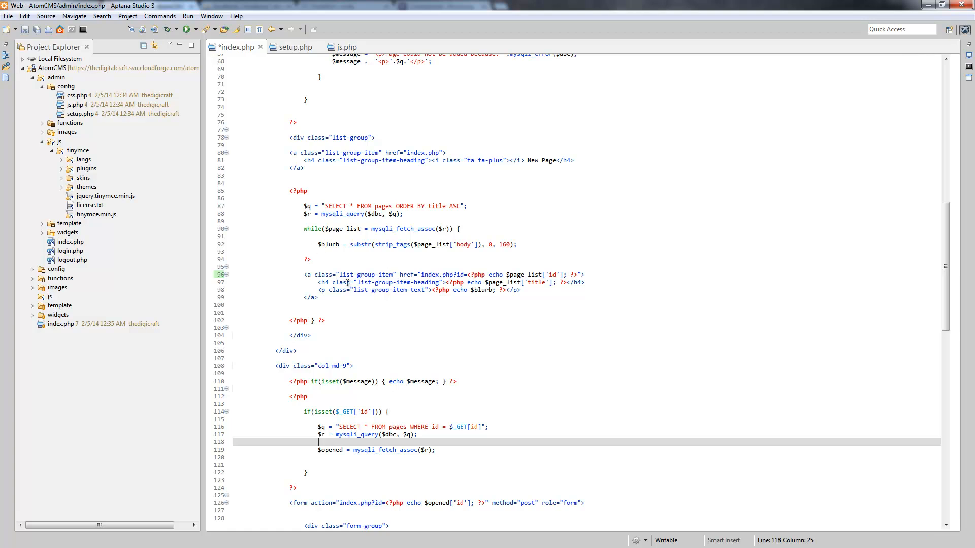
{"action": "double_click", "coordinate": [327, 449]}
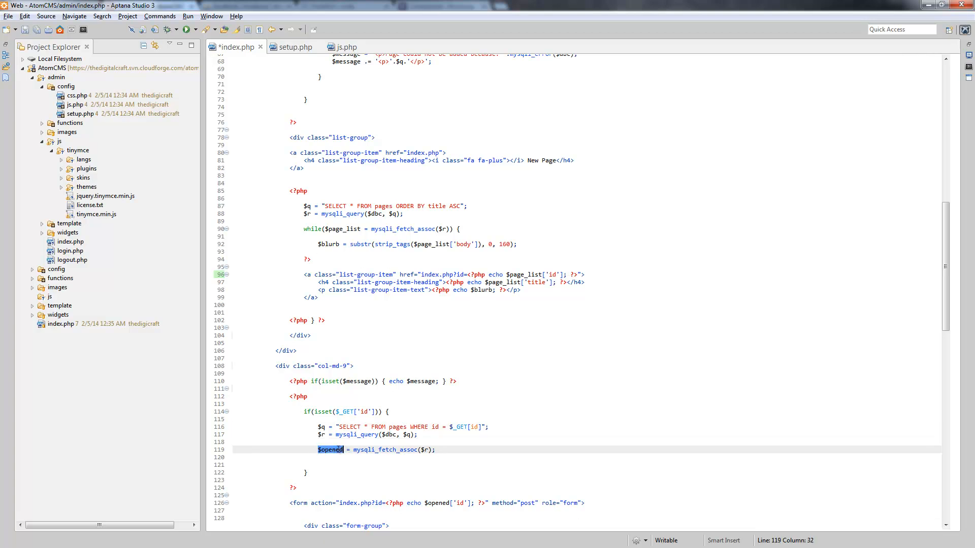
{"action": "left_click", "coordinate": [291, 388]}
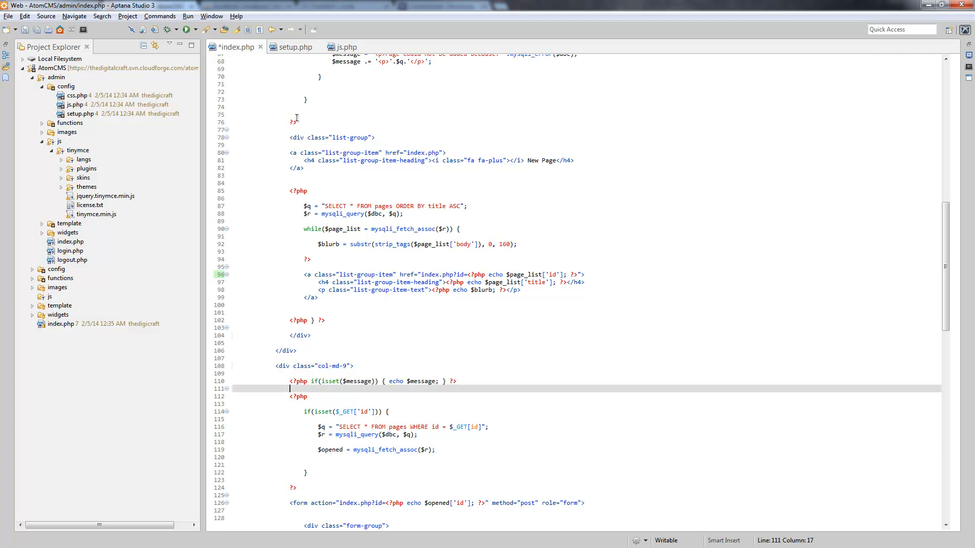
{"action": "mouse_move", "coordinate": [321, 462]}
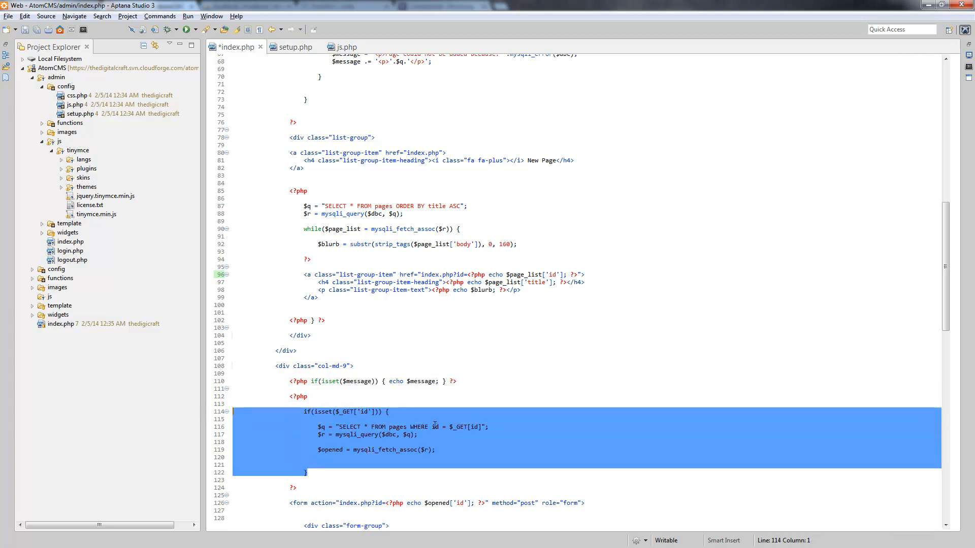
{"action": "left_click", "coordinate": [312, 479]}
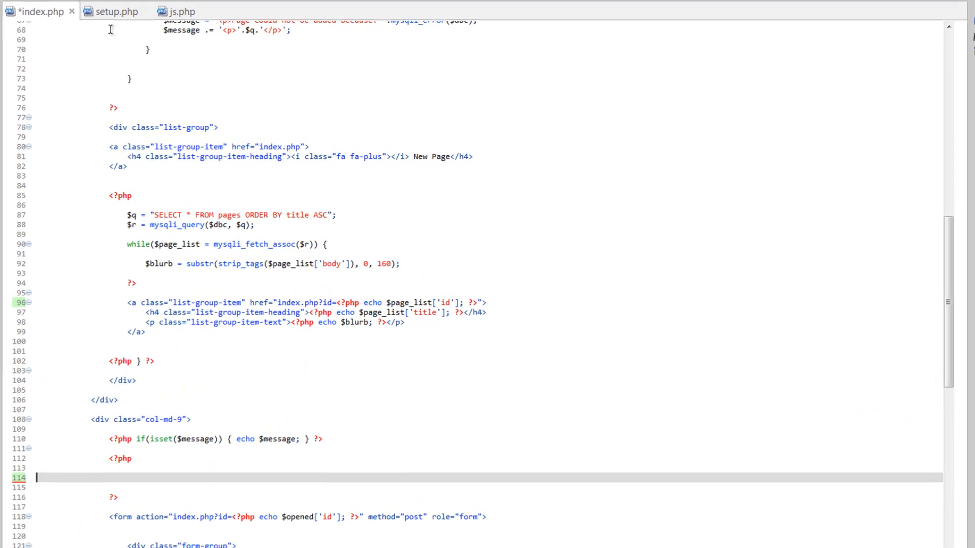
{"action": "left_click", "coordinate": [116, 11]}
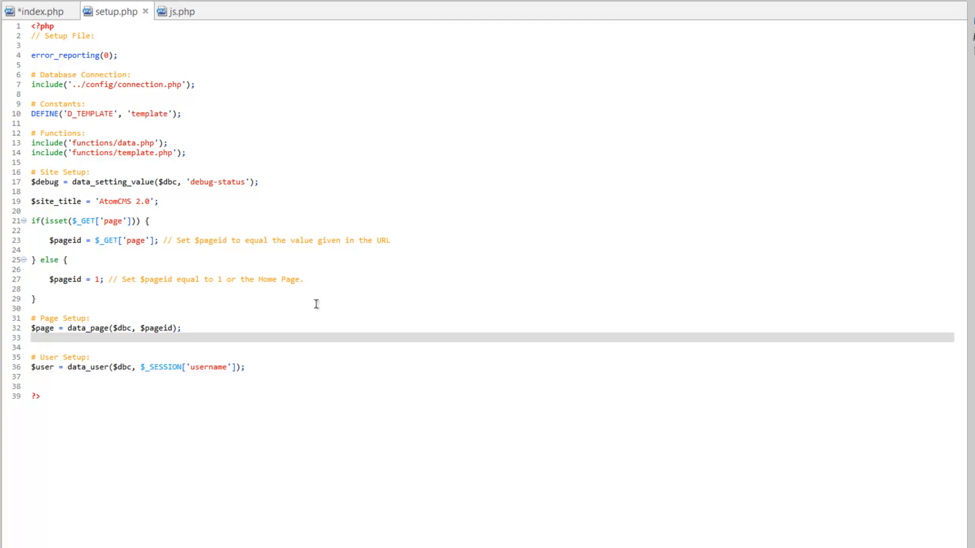
- Paste the block into setup.php and make it call data_page($dbc, $_GET['id'])
{"action": "key", "text": "Enter"}
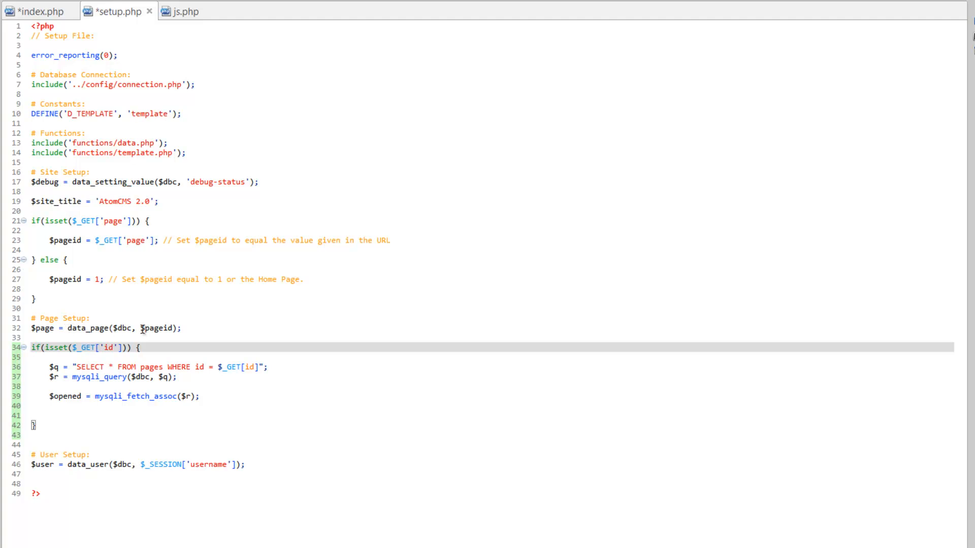
{"action": "mouse_move", "coordinate": [45, 423]}
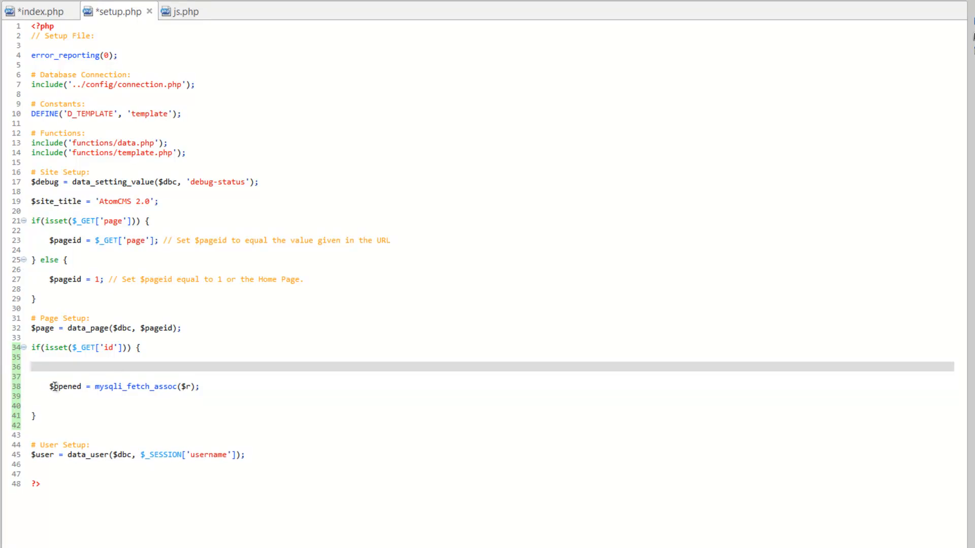
{"action": "double_click", "coordinate": [110, 386]}
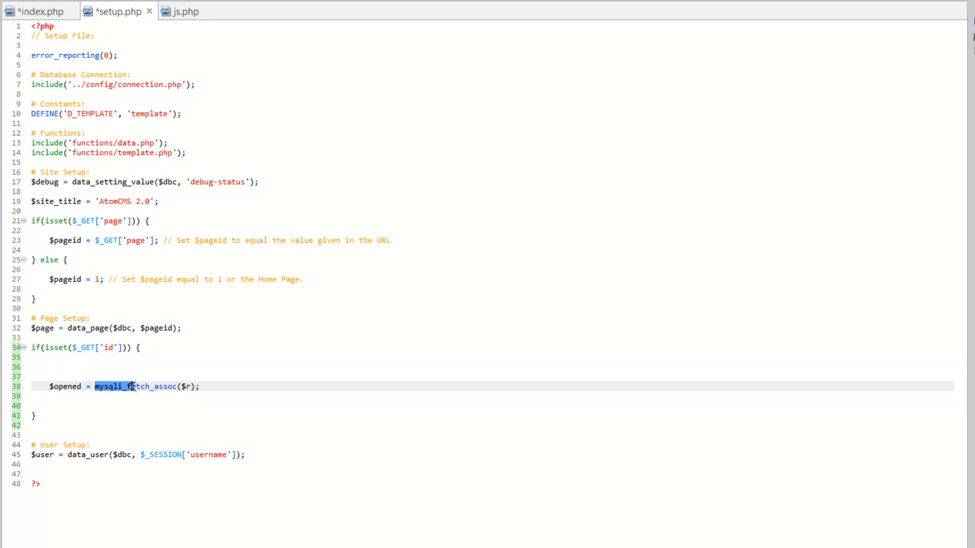
{"action": "key", "text": "Delete"}
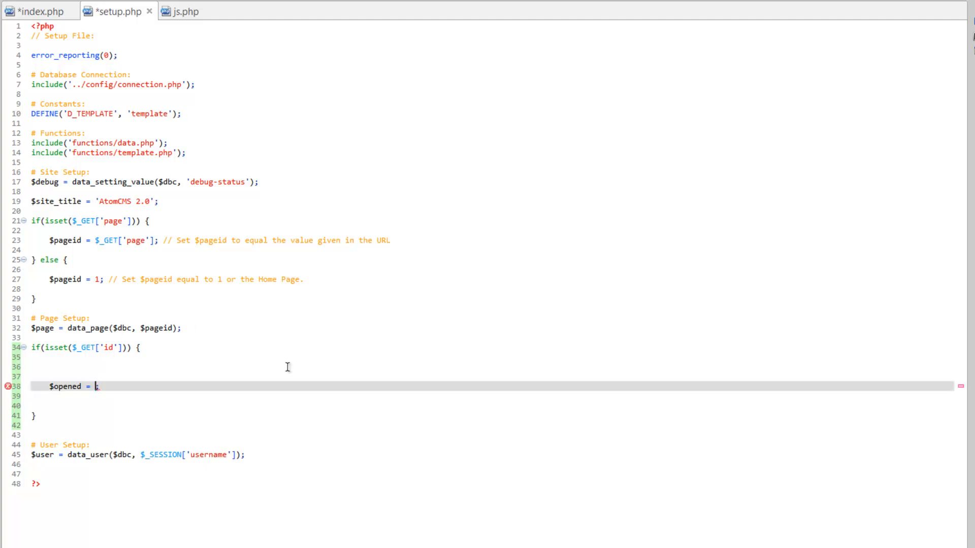
{"action": "type", "text": "data"}
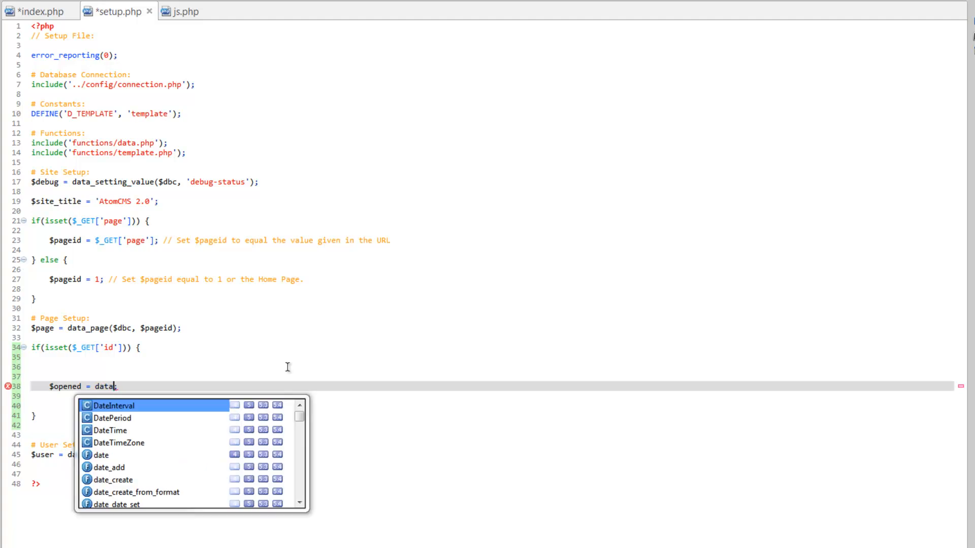
{"action": "type", "text": "_page($"}
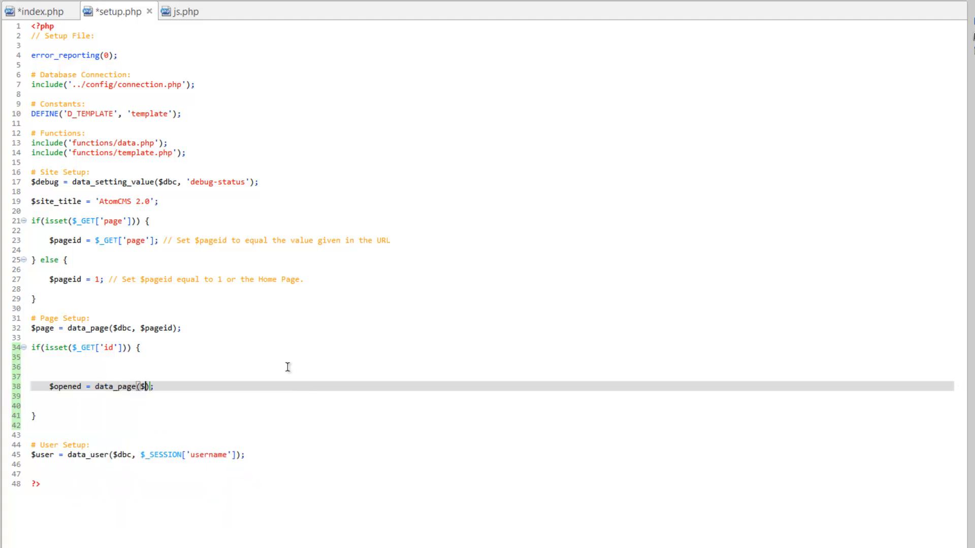
{"action": "type", "text": "dbc,"}
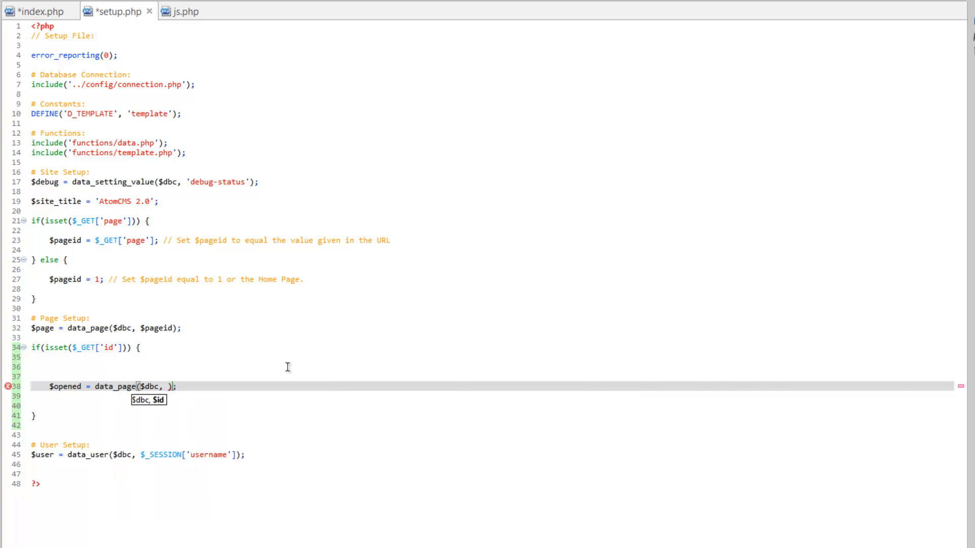
{"action": "type", "text": "$_GET['id'])) {"}
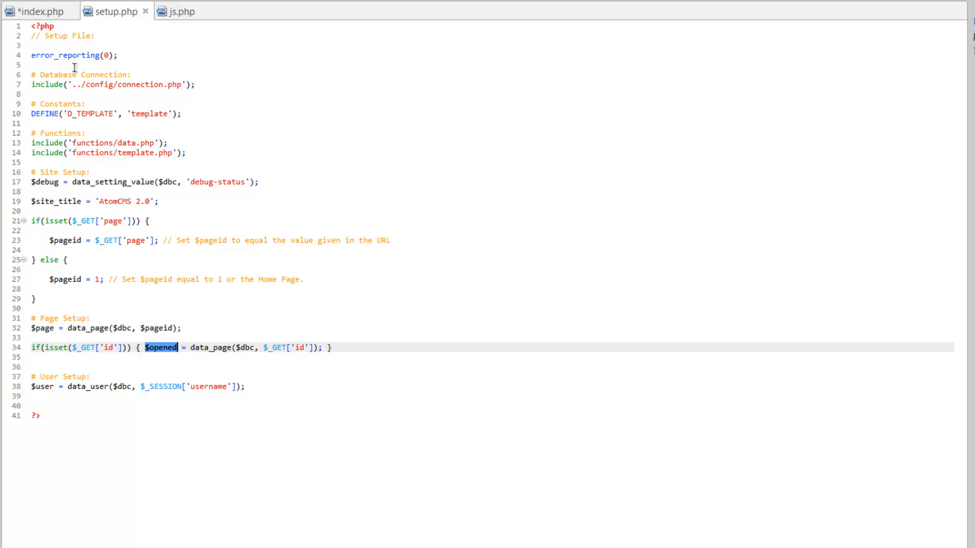
{"action": "mouse_move", "coordinate": [71, 395]}
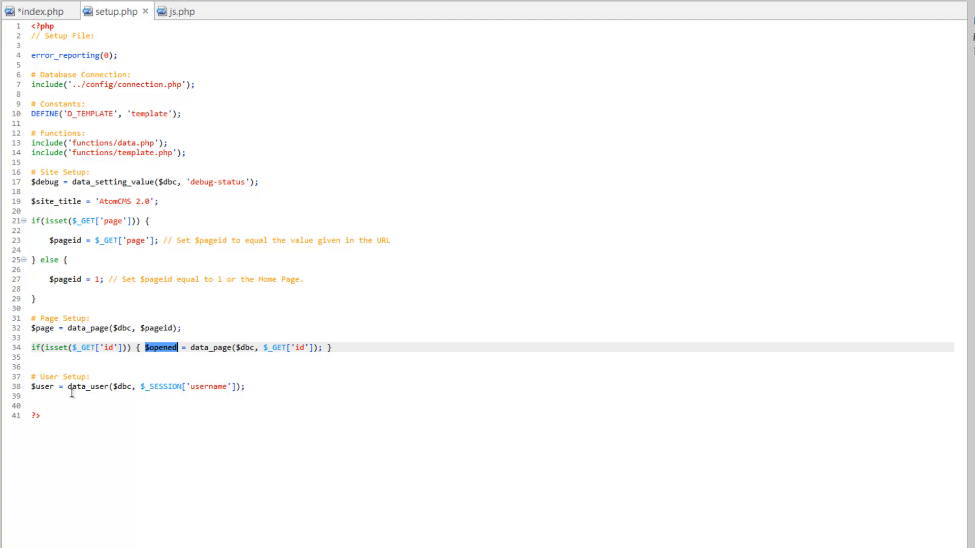
{"action": "mouse_move", "coordinate": [160, 354]}
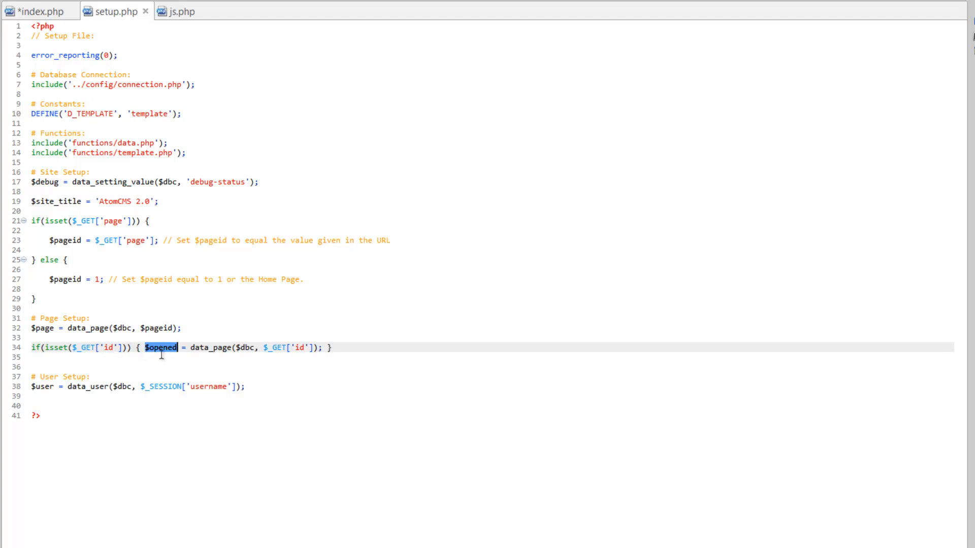
{"action": "mouse_move", "coordinate": [153, 471]}
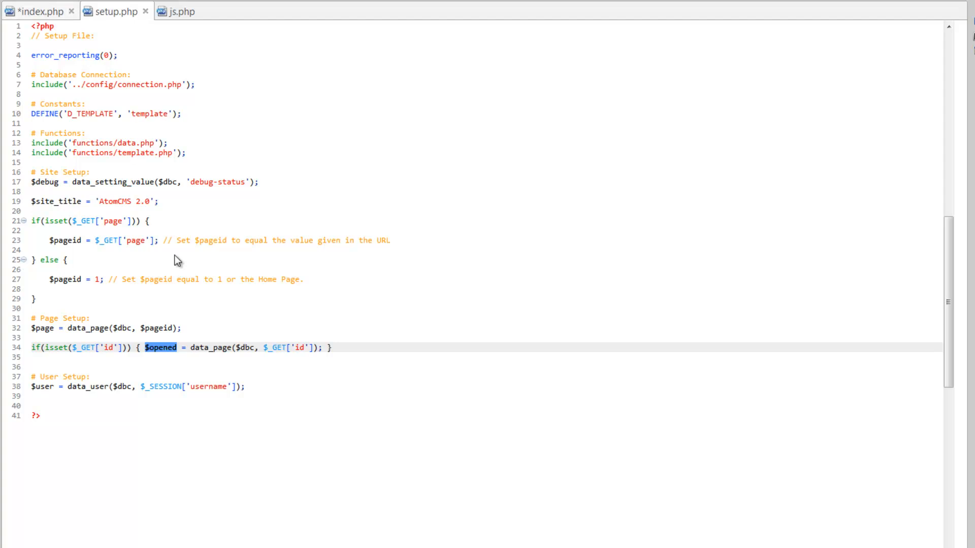
- Mark the page list link active when its id matches $opened['id'], then save index.php
{"action": "left_click", "coordinate": [38, 11]}
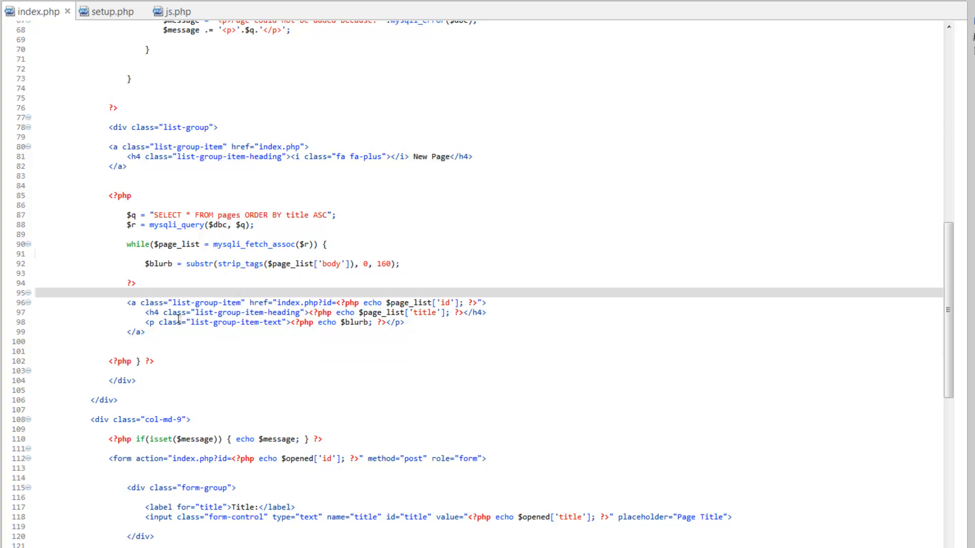
{"action": "mouse_move", "coordinate": [295, 332]}
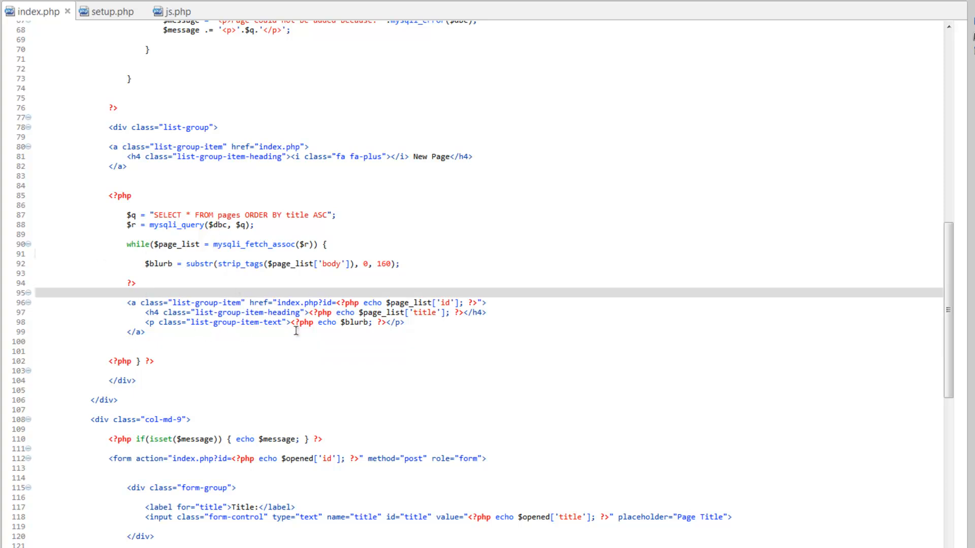
{"action": "left_click", "coordinate": [145, 293]}
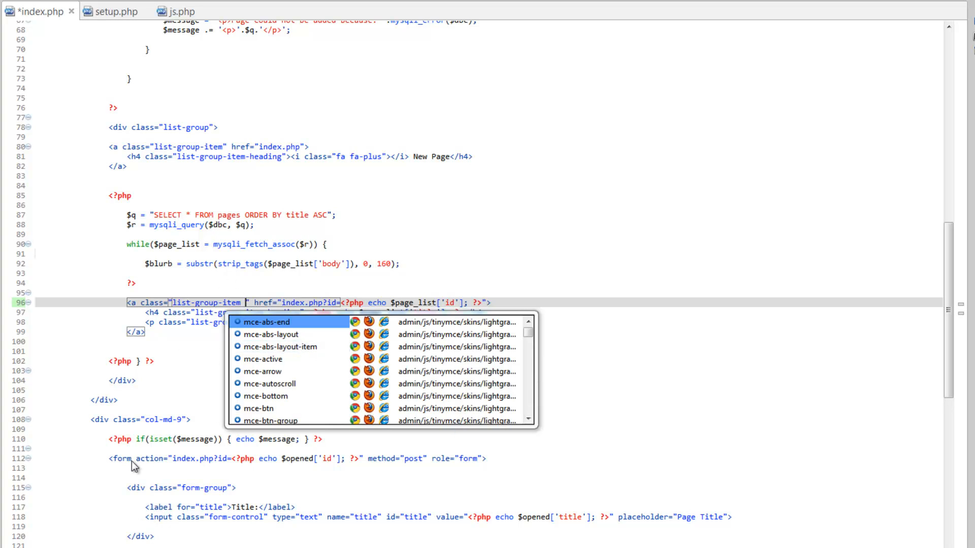
{"action": "mouse_move", "coordinate": [509, 158]}
{"action": "type", "text": "<?php if($page_list['"}
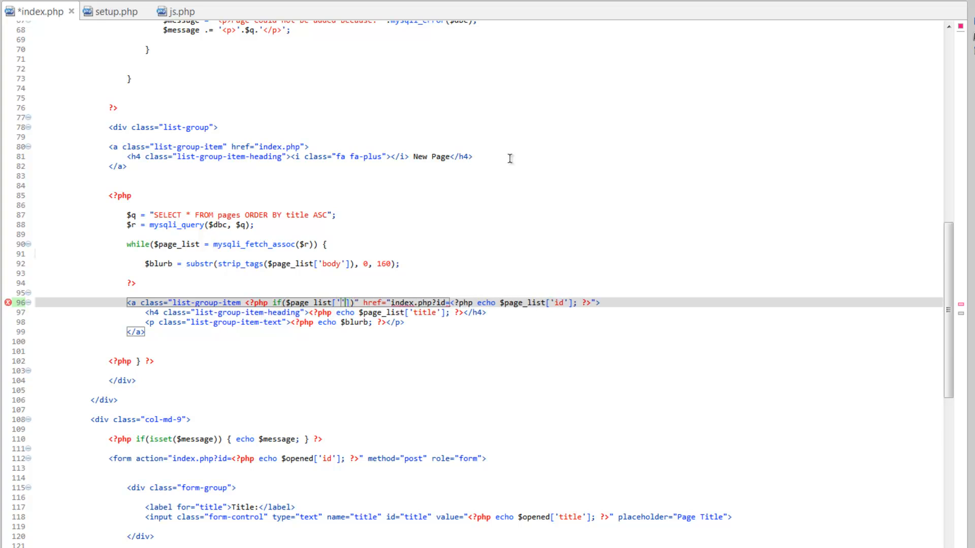
{"action": "type", "text": "id"}
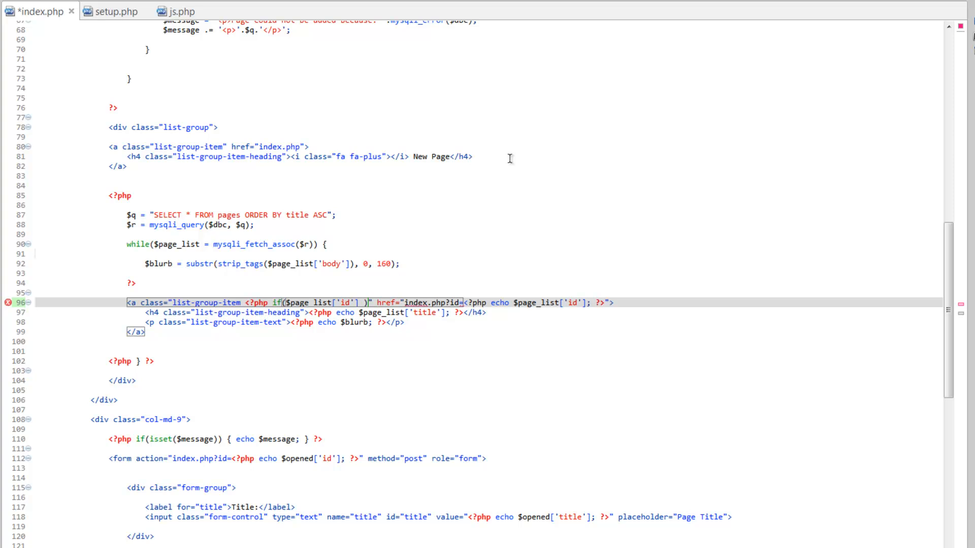
{"action": "type", "text": "== $opened['id"}
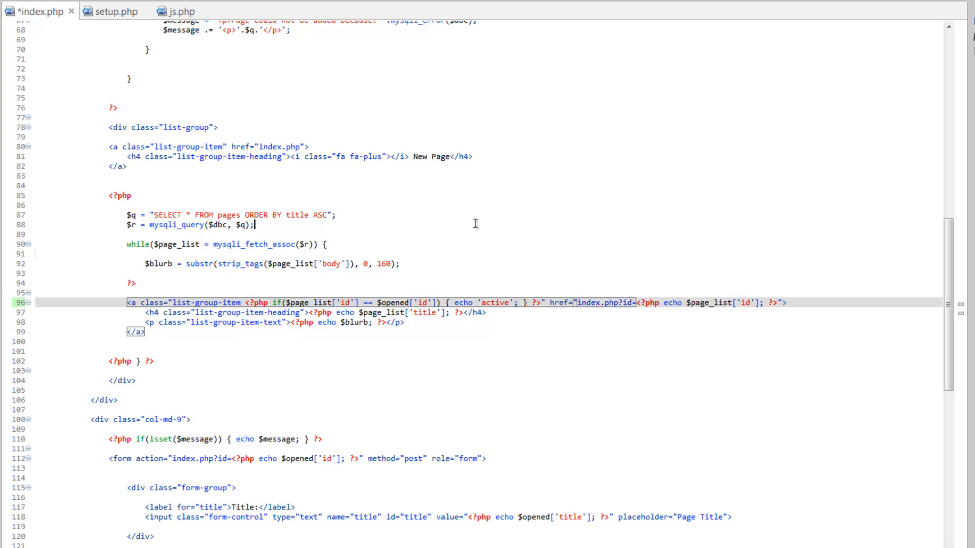
{"action": "key", "text": "ctrl+s"}
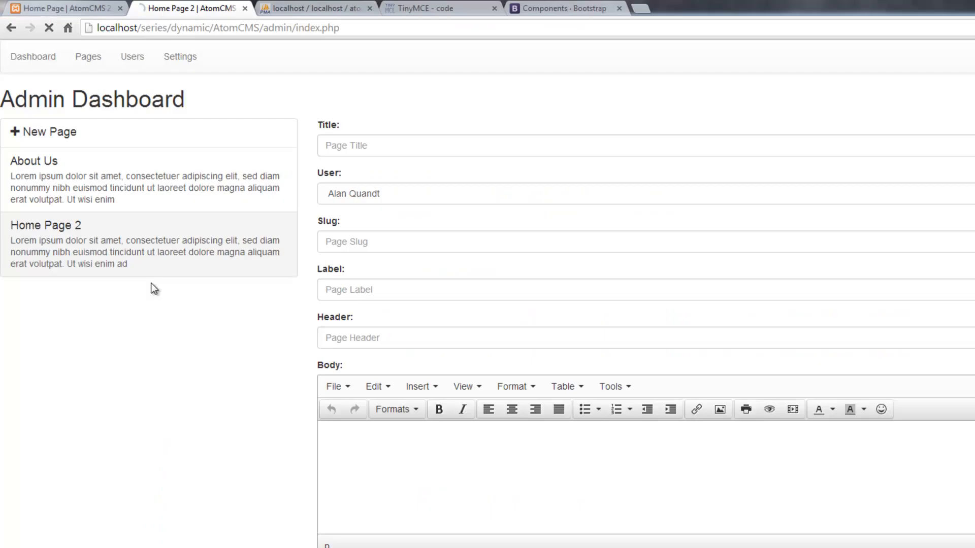
- Open About Us, then Home Page 2, in the AtomCMS admin dashboard
{"action": "left_click", "coordinate": [48, 225]}
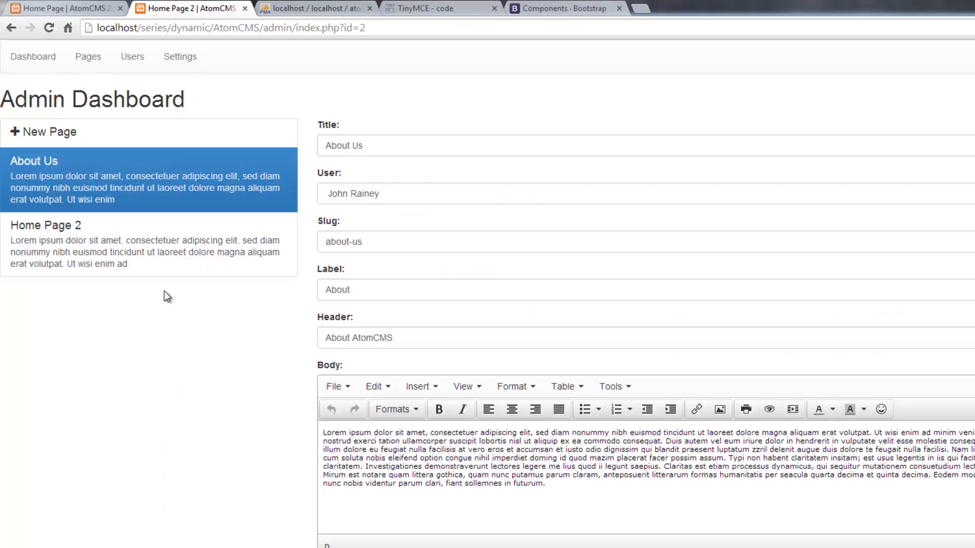
{"action": "mouse_move", "coordinate": [107, 259]}
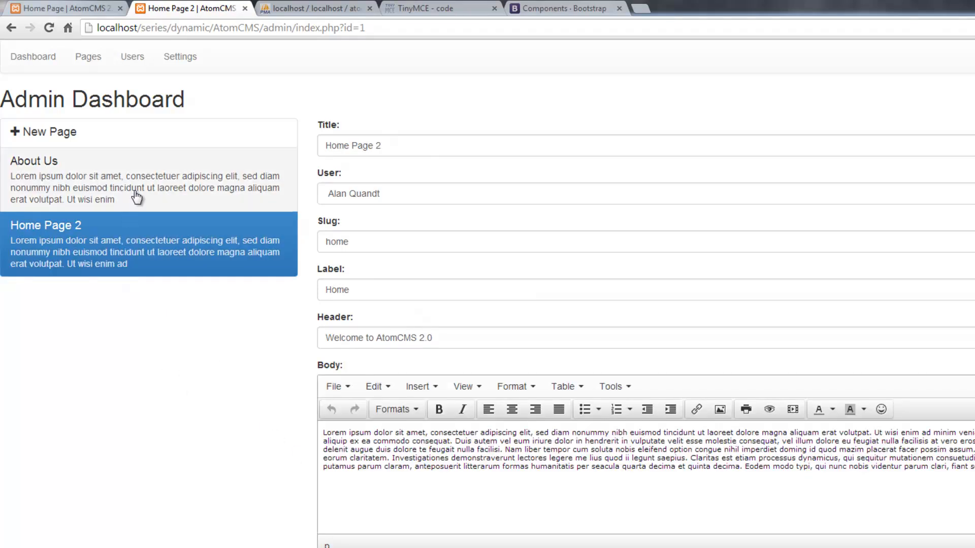
{"action": "left_click", "coordinate": [34, 161]}
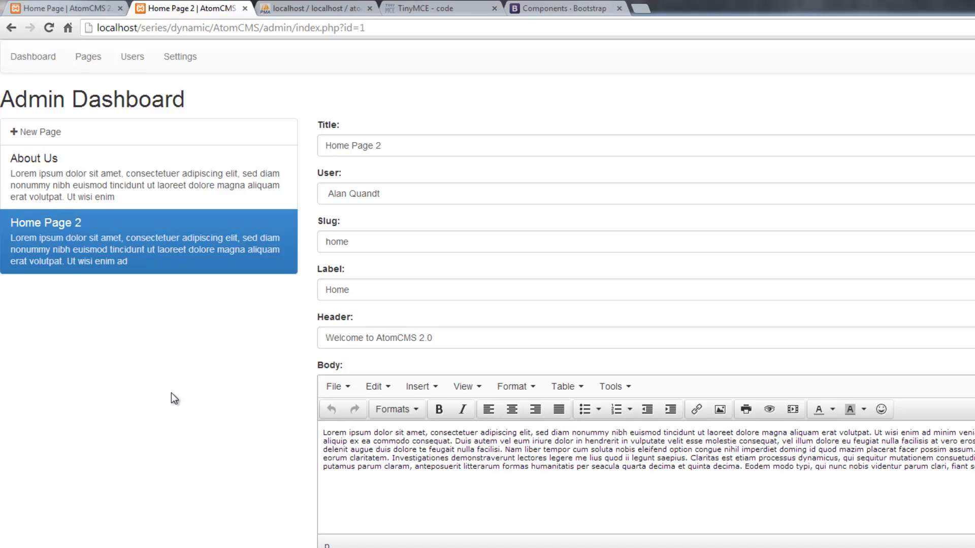
{"action": "mouse_move", "coordinate": [230, 389]}
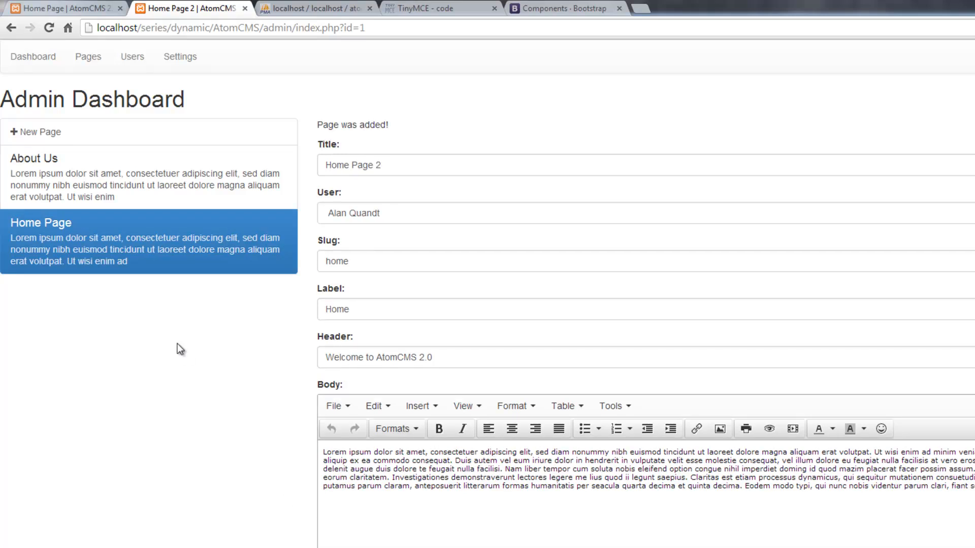
{"action": "mouse_move", "coordinate": [270, 525]}
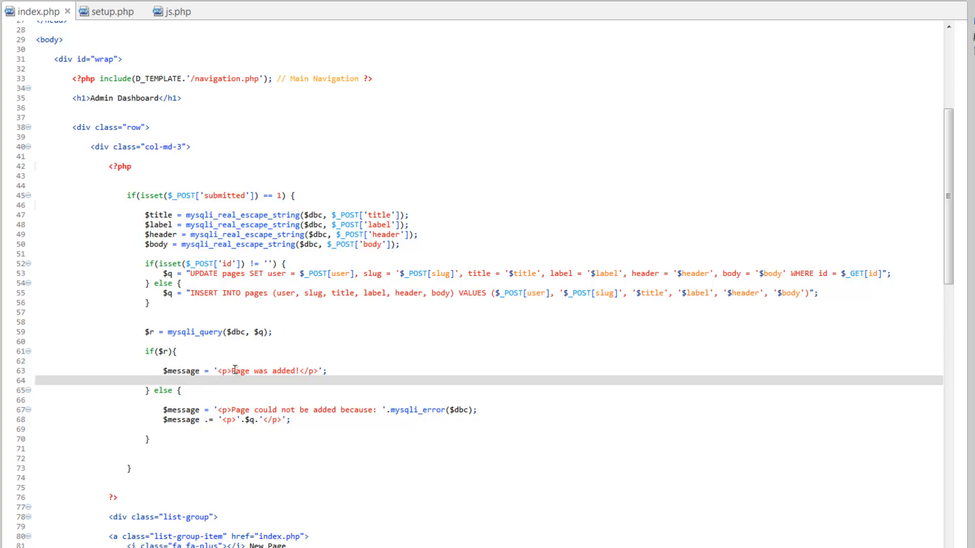
- Add $action = 'updated' and $action = 'added' to the save code's if/else branches
{"action": "double_click", "coordinate": [282, 371]}
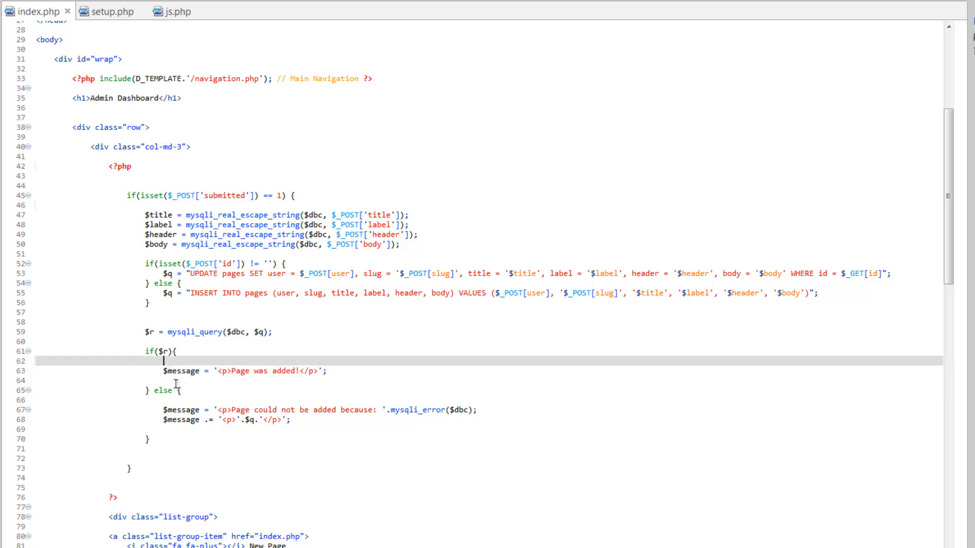
{"action": "mouse_move", "coordinate": [71, 241]}
{"action": "type", "text": "$action ="}
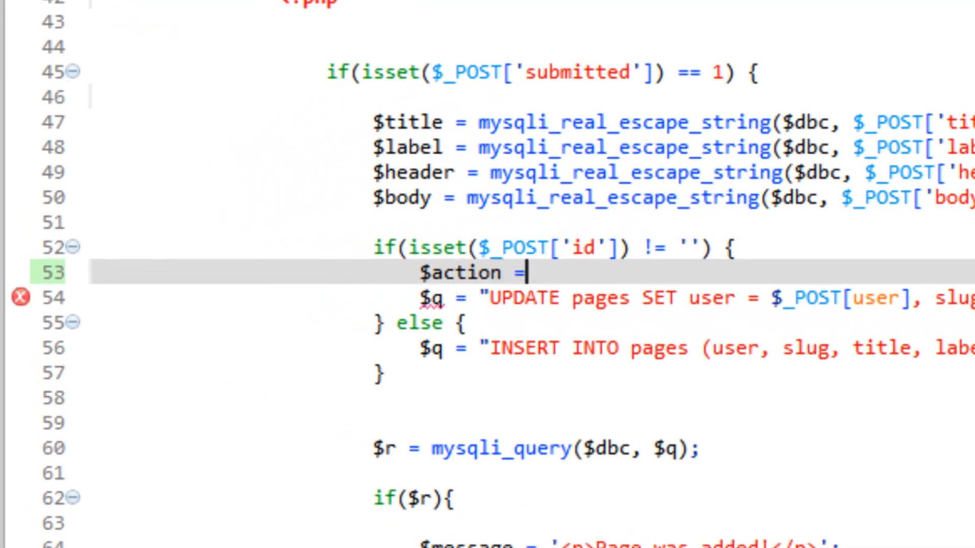
{"action": "type", "text": "'"}
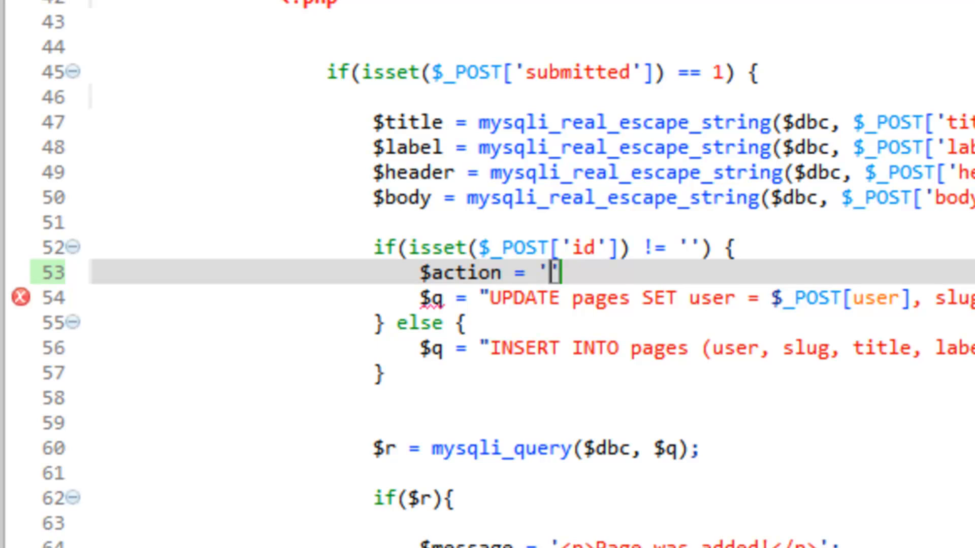
{"action": "type", "text": "updated"}
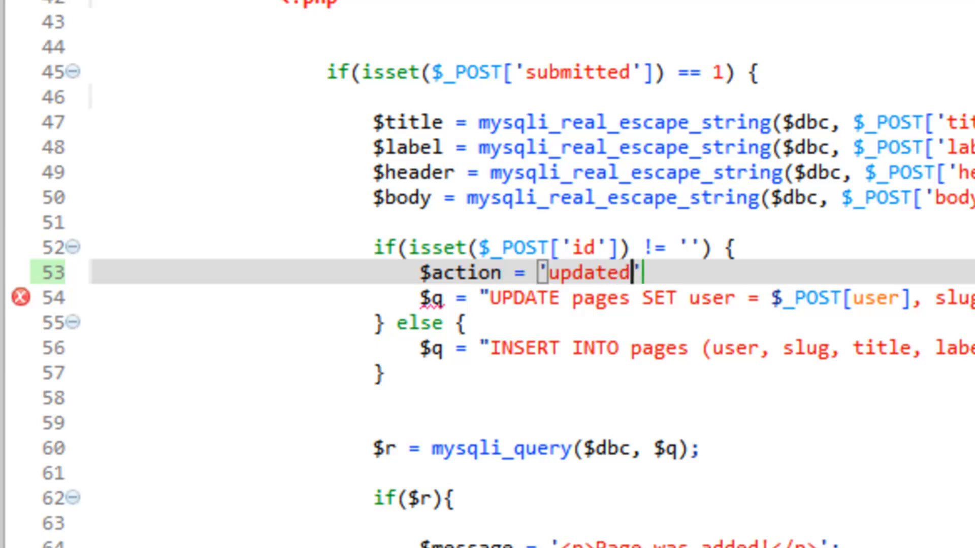
{"action": "type", "text": ";"}
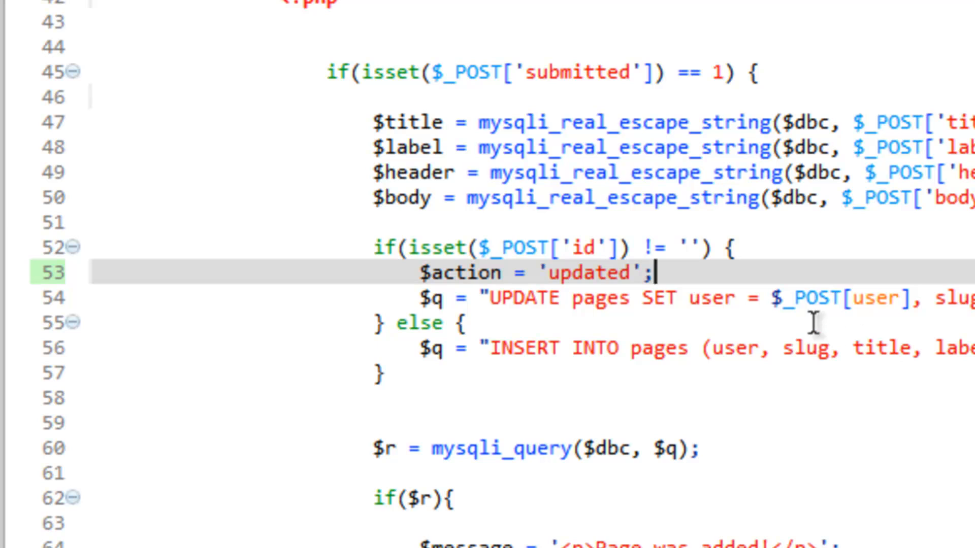
{"action": "mouse_move", "coordinate": [457, 339]}
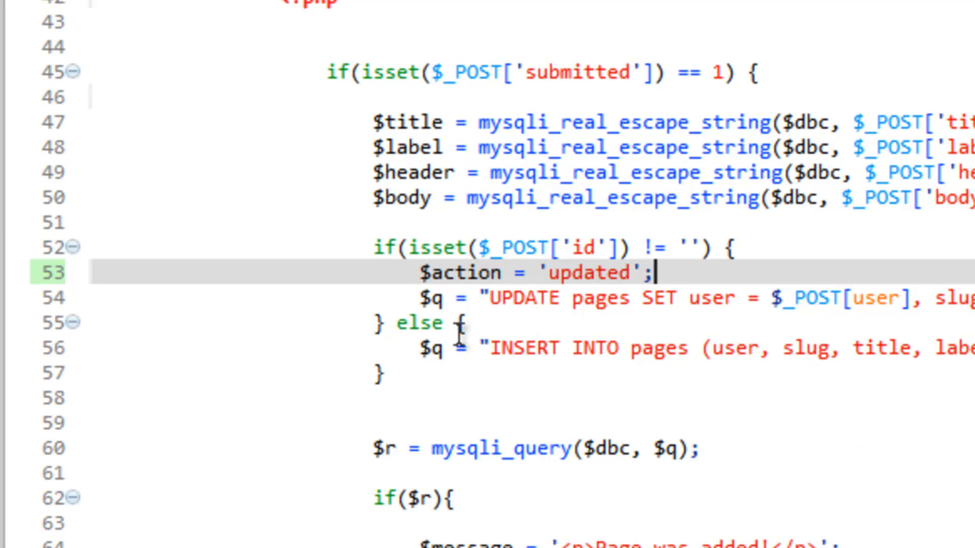
{"action": "key", "text": "Enter"}
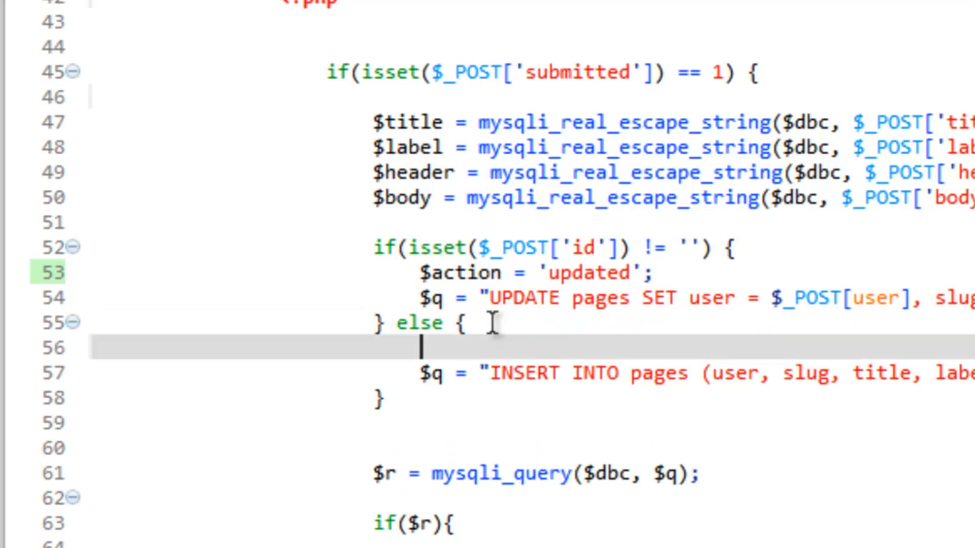
{"action": "type", "text": "$"}
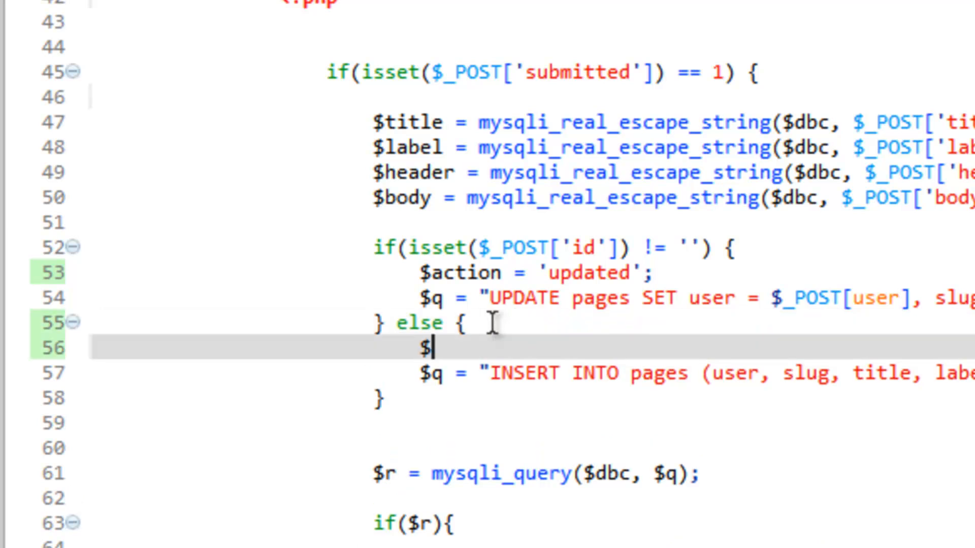
{"action": "type", "text": "action ="}
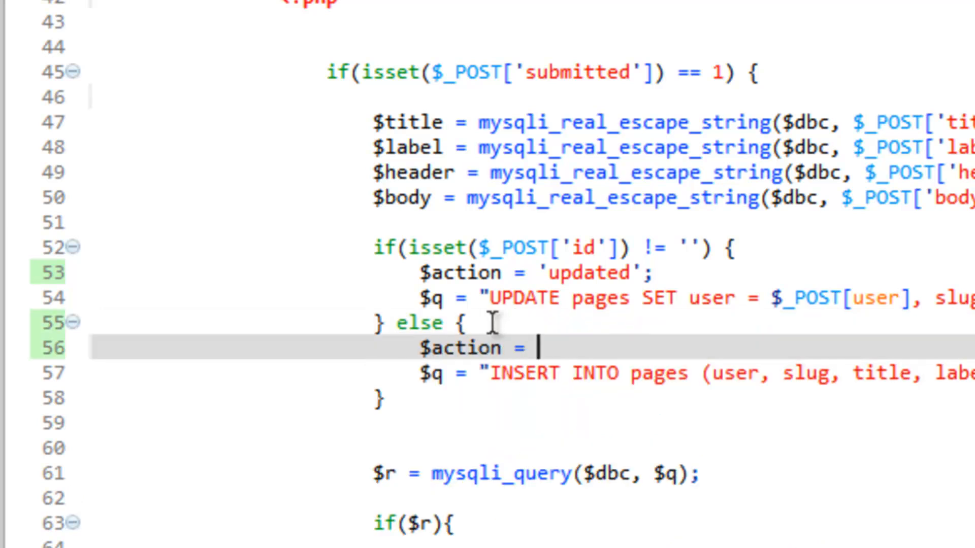
{"action": "type", "text": "added';"}
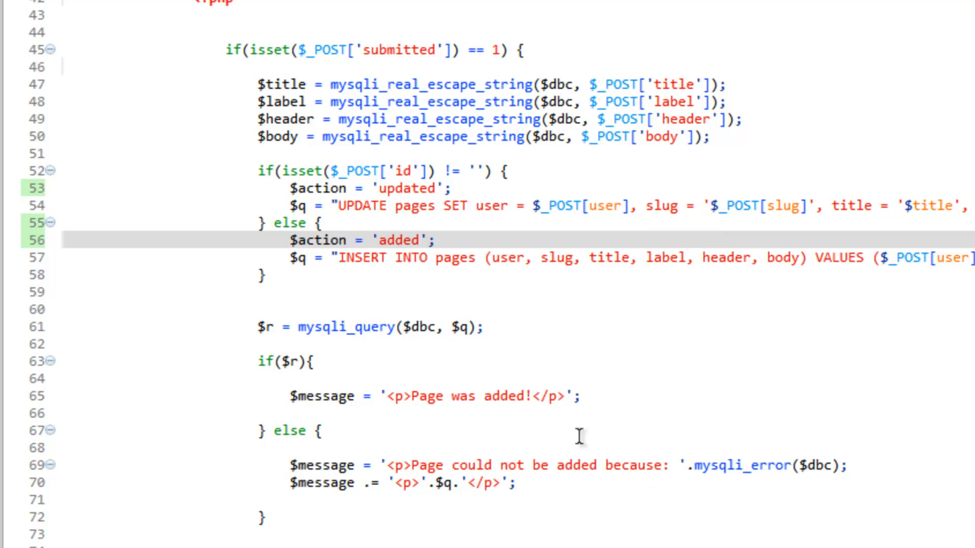
- Change the success message to 'Page was '.$action.'!'
{"action": "double_click", "coordinate": [503, 396]}
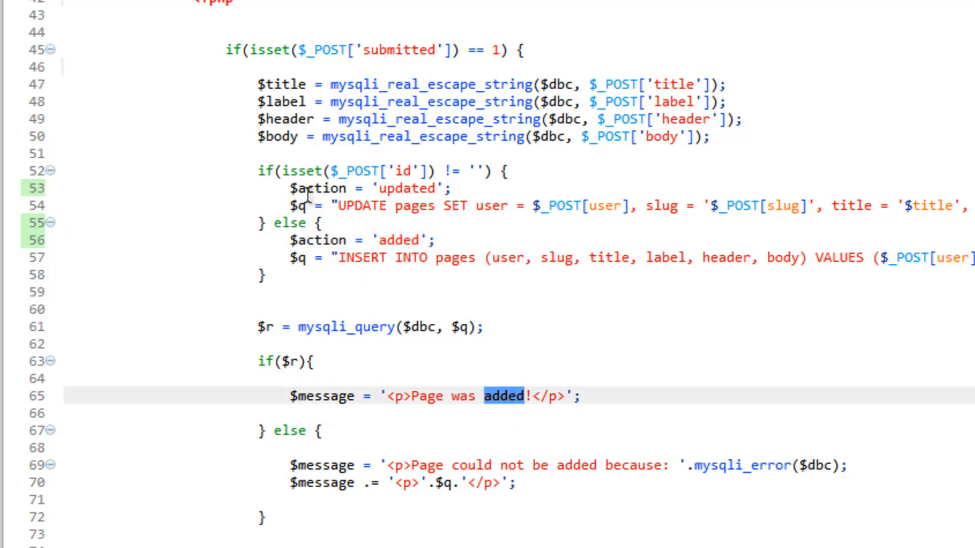
{"action": "mouse_move", "coordinate": [590, 250]}
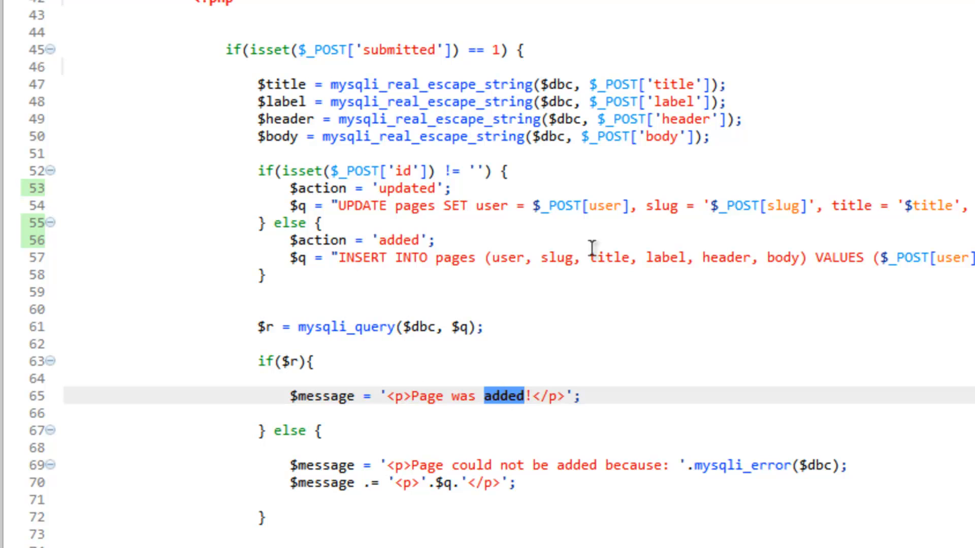
{"action": "key", "text": "Delete"}
{"action": "type", "text": "'"}
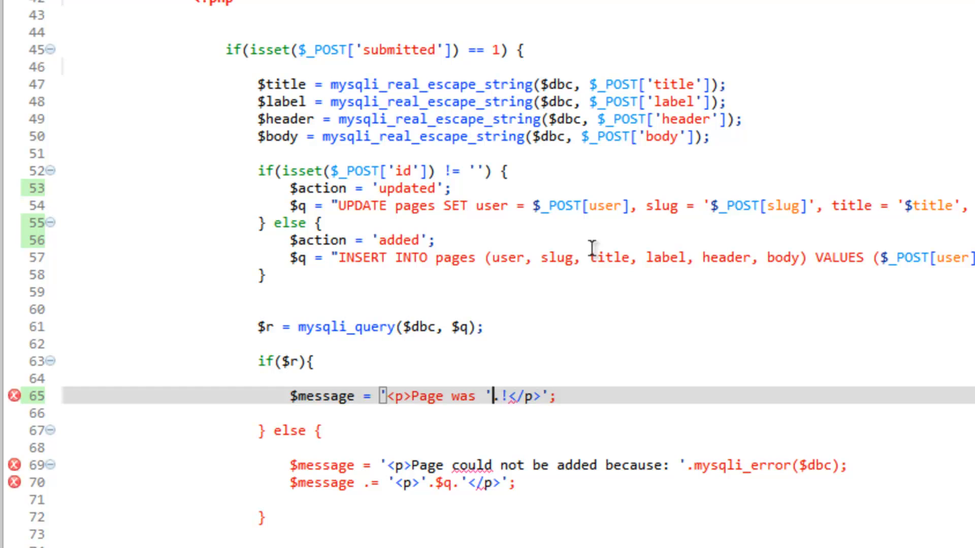
{"action": "type", "text": ".$"}
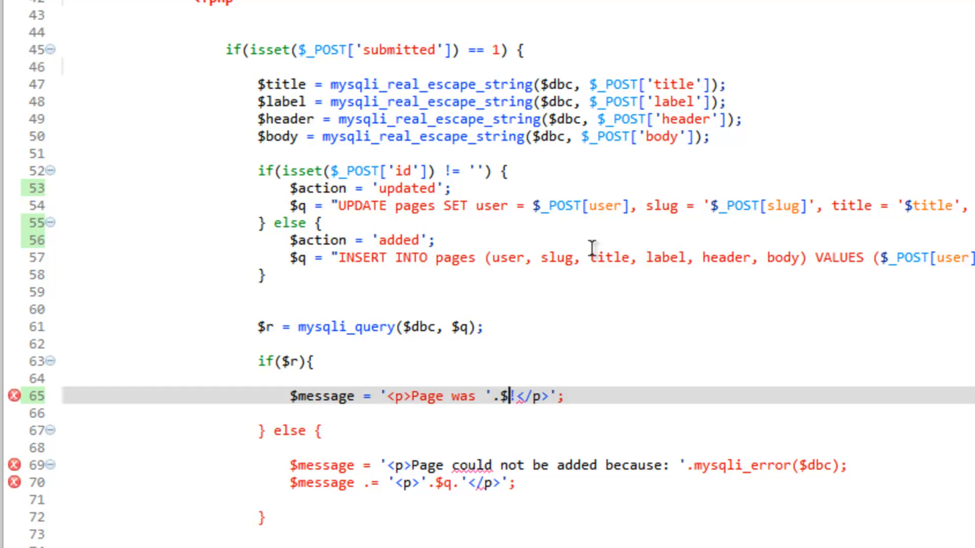
{"action": "type", "text": "actpoi"}
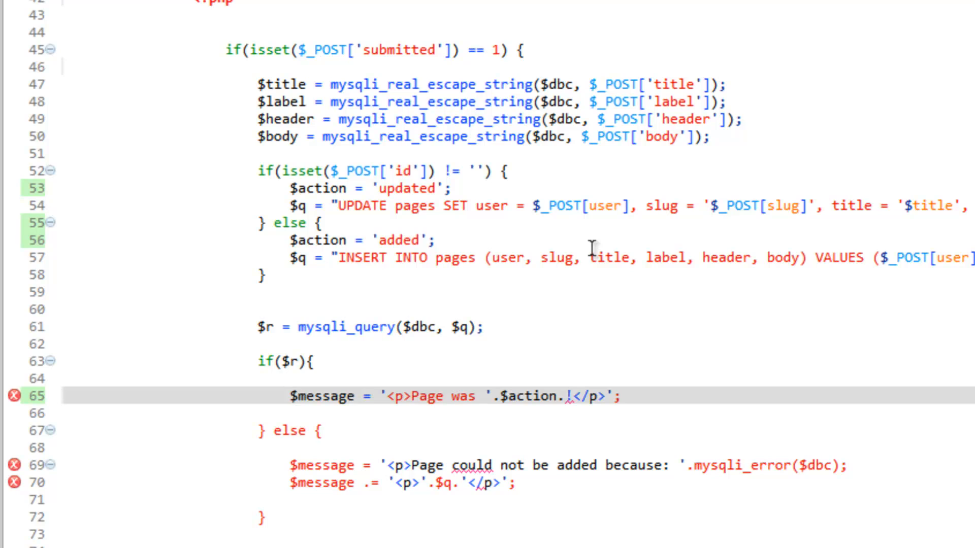
{"action": "type", "text": "'.'"}
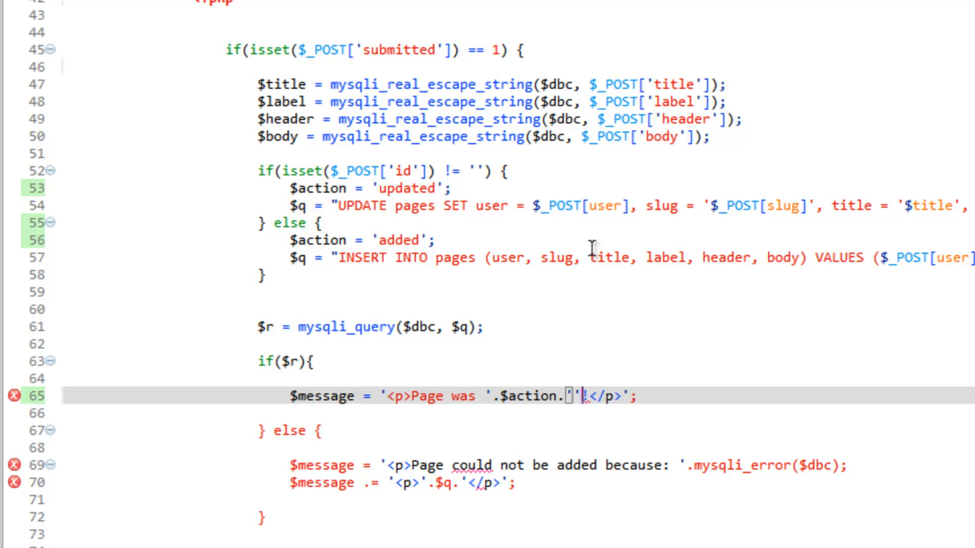
{"action": "type", "text": "!"}
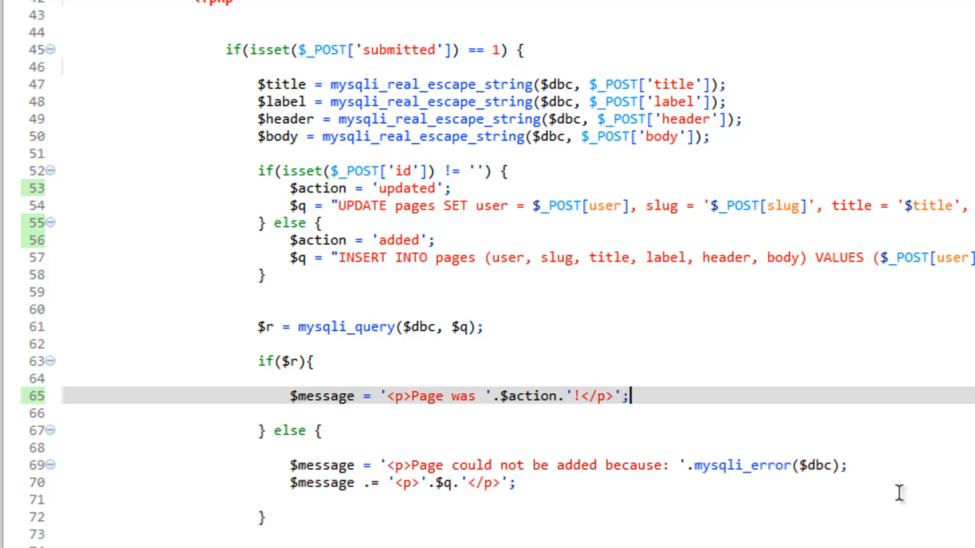
{"action": "mouse_move", "coordinate": [584, 466]}
{"action": "type", "text": "'.$action.'"}
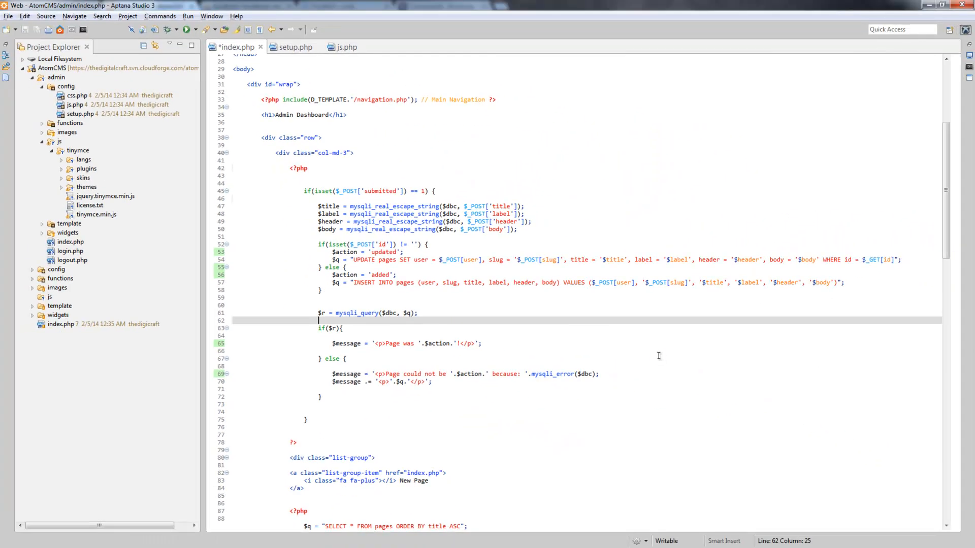
{"action": "key", "text": "Ctrl+s"}
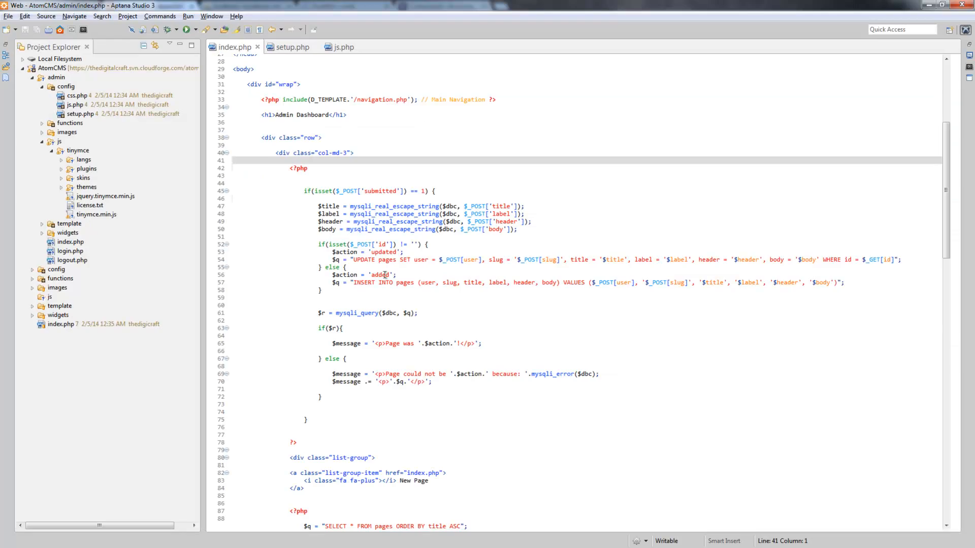
{"action": "mouse_move", "coordinate": [351, 291]}
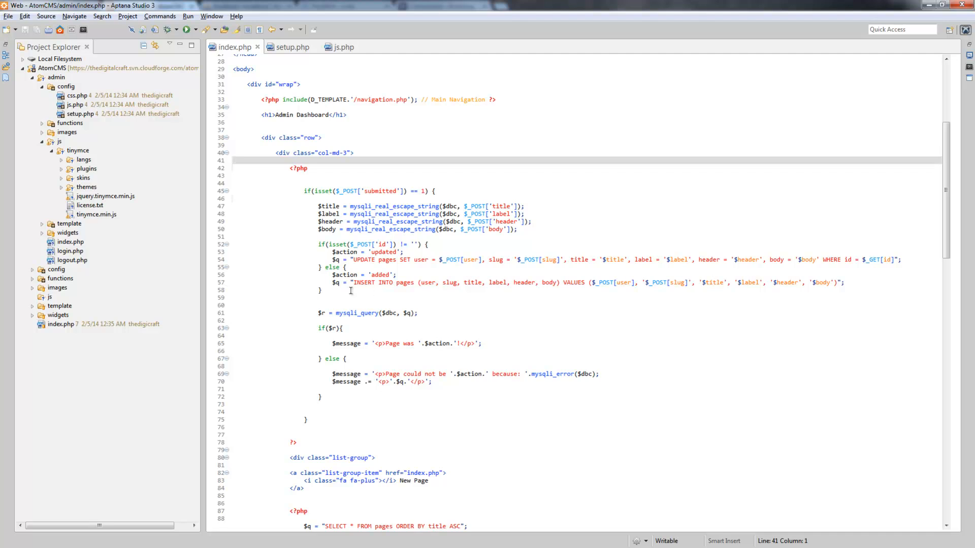
{"action": "mouse_move", "coordinate": [277, 69]}
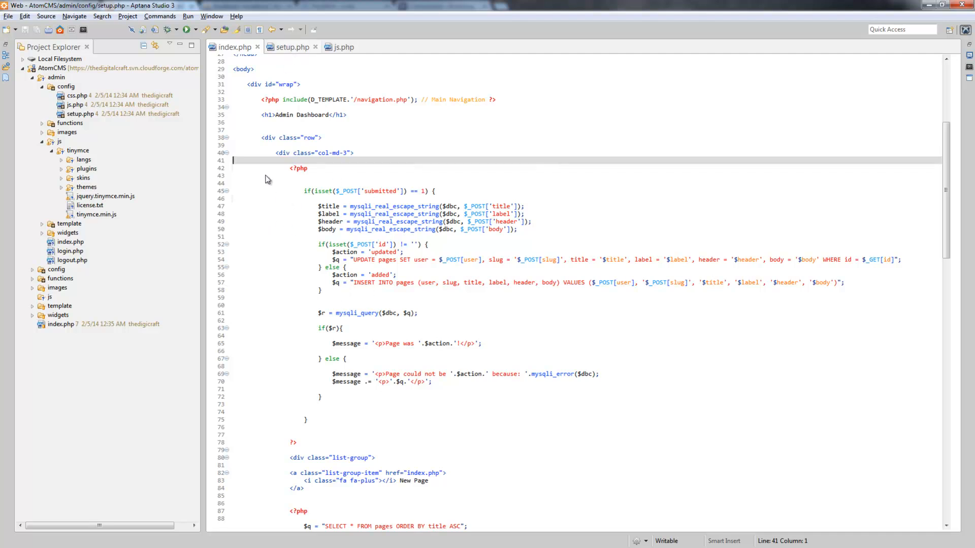
{"action": "left_click", "coordinate": [291, 46]}
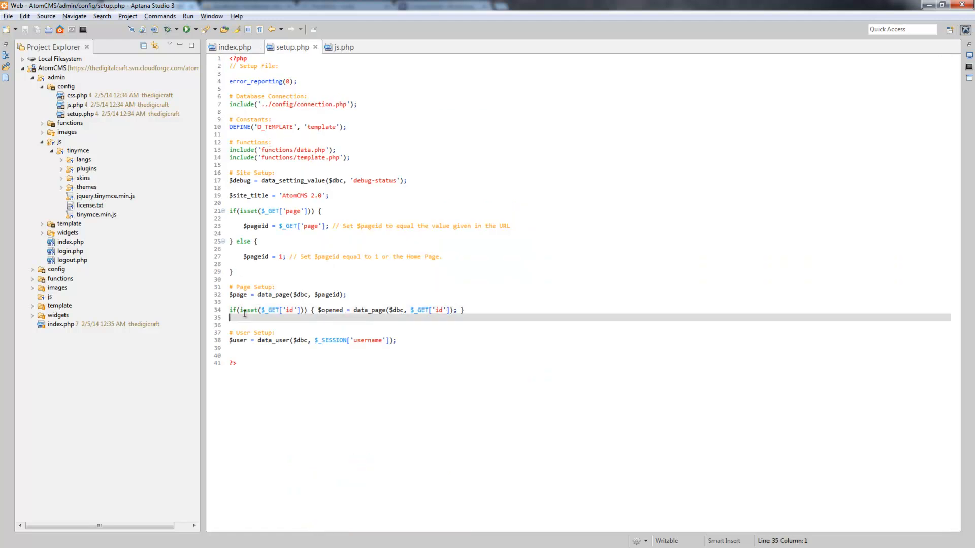
{"action": "double_click", "coordinate": [329, 310]}
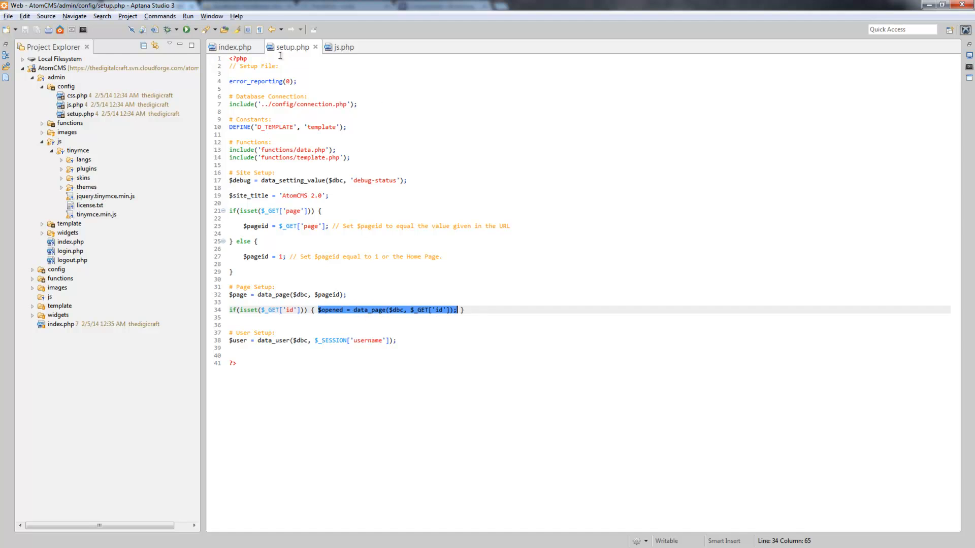
{"action": "left_click", "coordinate": [235, 47]}
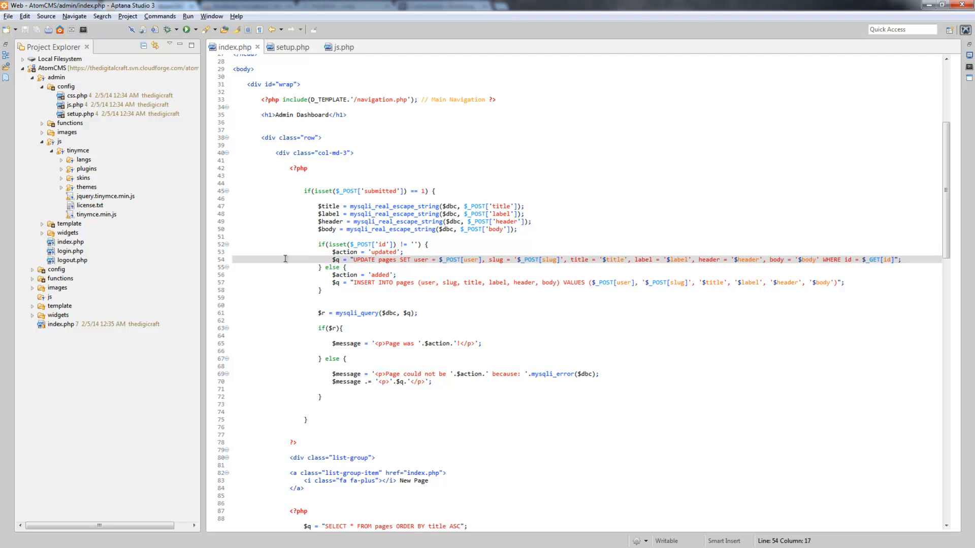
{"action": "mouse_move", "coordinate": [323, 237]}
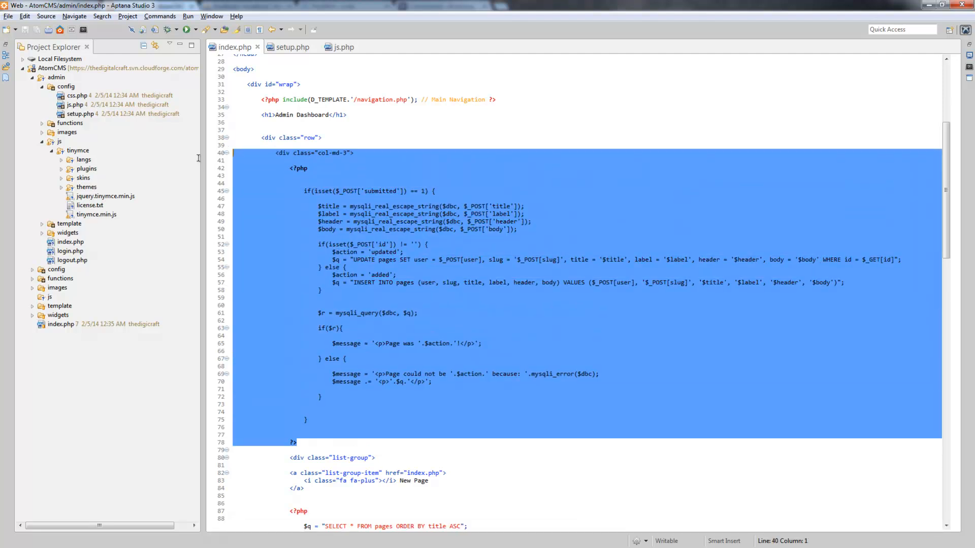
{"action": "left_click", "coordinate": [309, 419]}
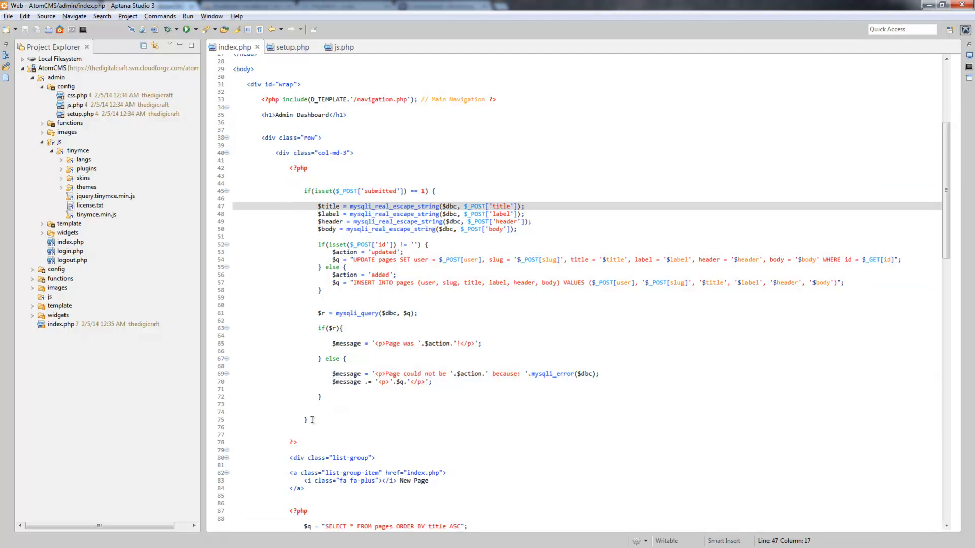
{"action": "left_click", "coordinate": [293, 47]}
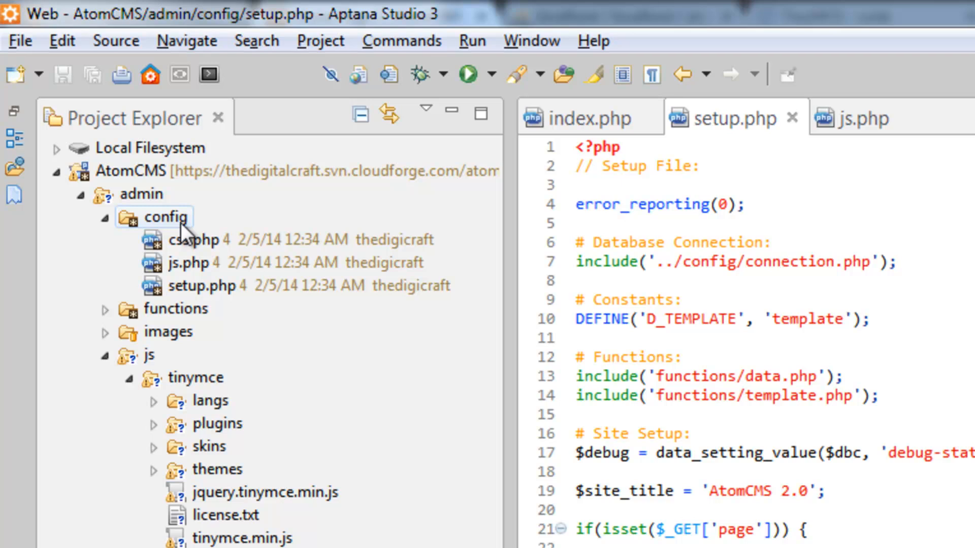
- Create a new file named queries.php in the AtomCMS admin/config folder
{"action": "left_click", "coordinate": [165, 217]}
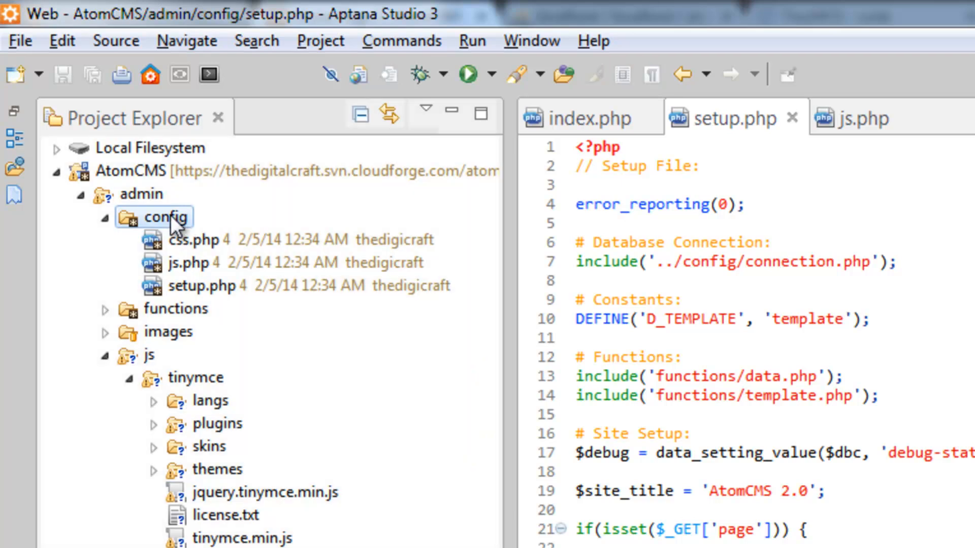
{"action": "right_click", "coordinate": [162, 217]}
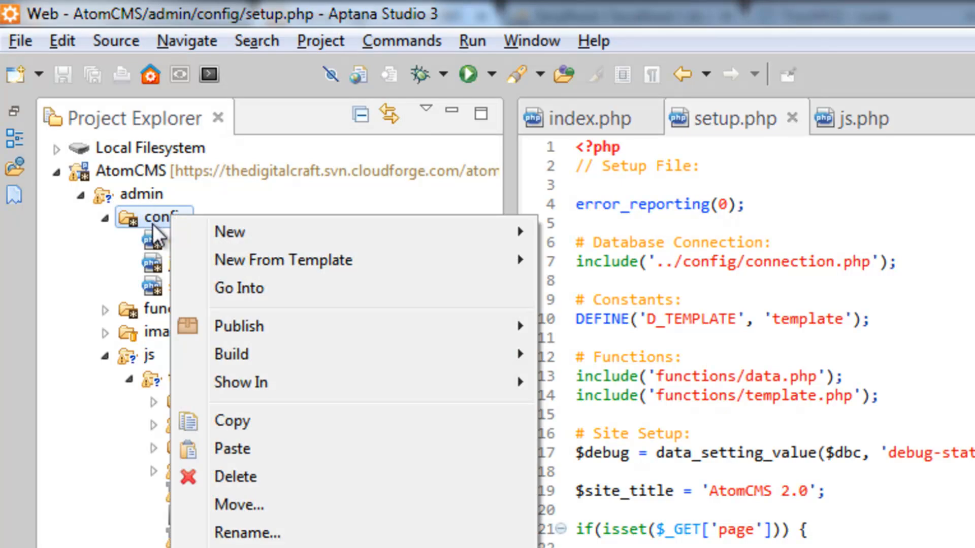
{"action": "mouse_move", "coordinate": [229, 232]}
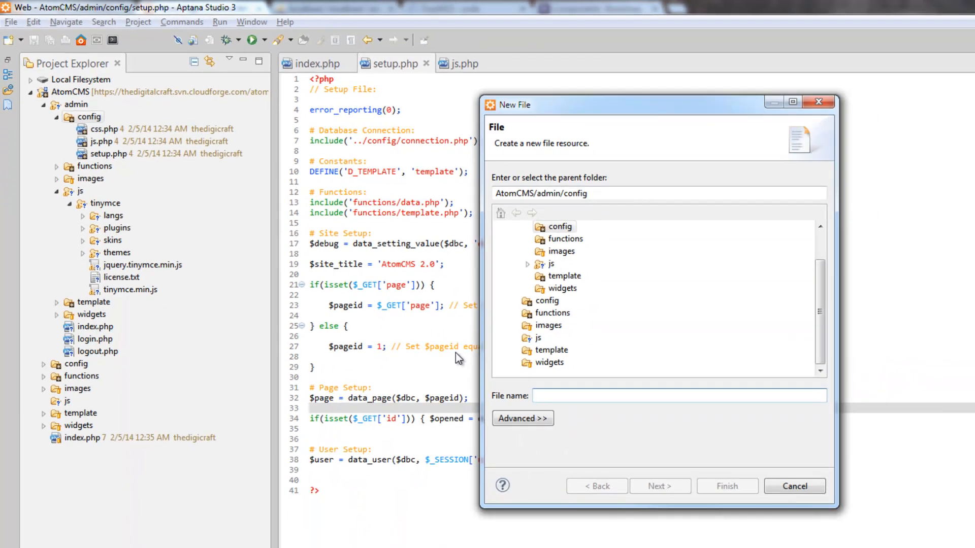
{"action": "type", "text": "queri"}
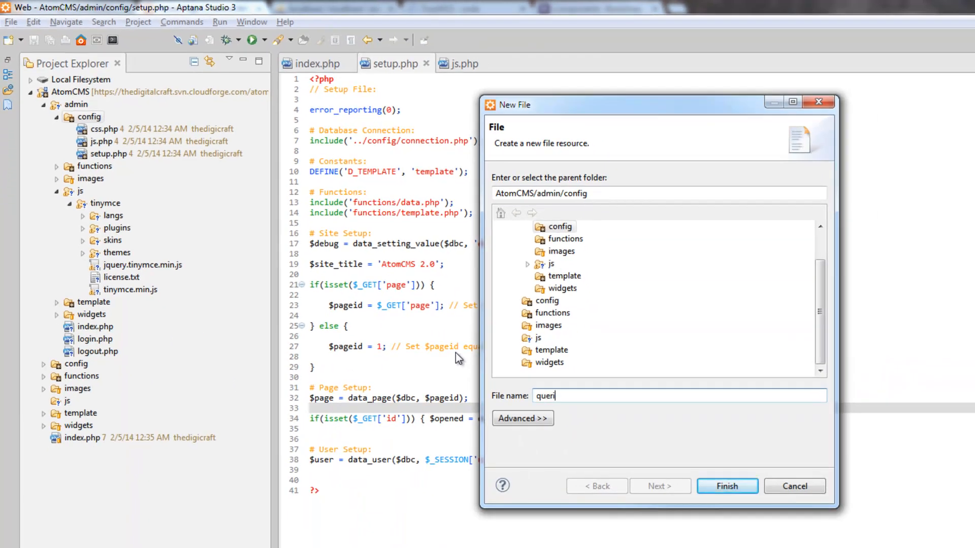
{"action": "type", "text": "es."}
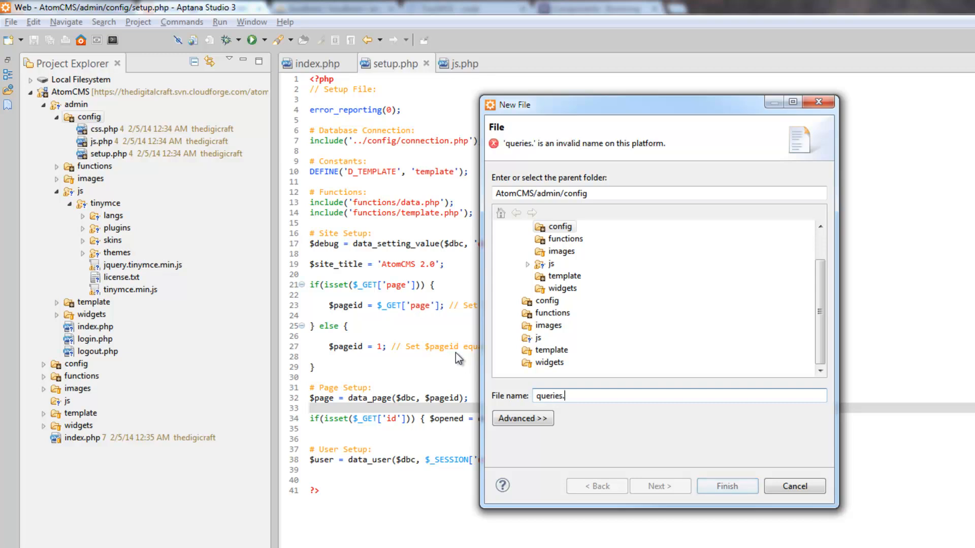
{"action": "type", "text": "php"}
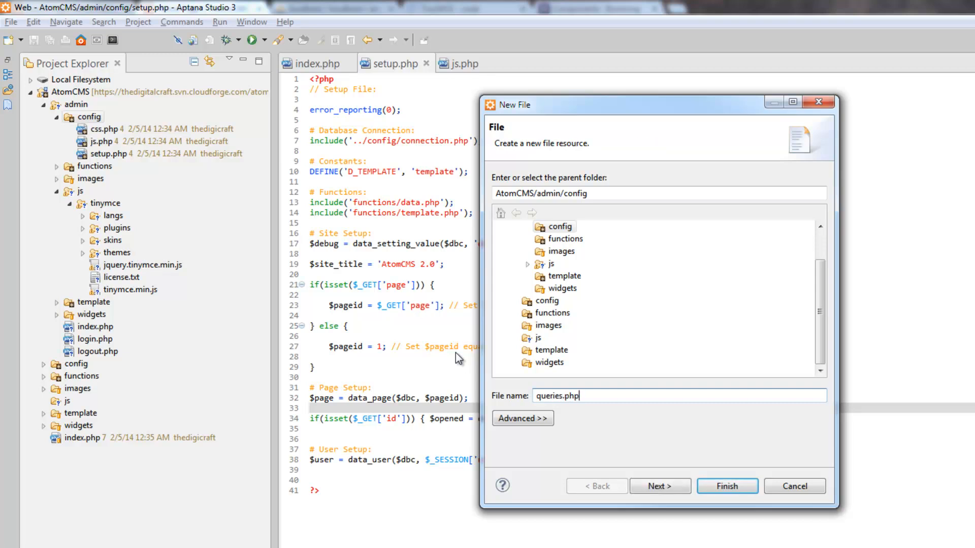
{"action": "left_click", "coordinate": [727, 486]}
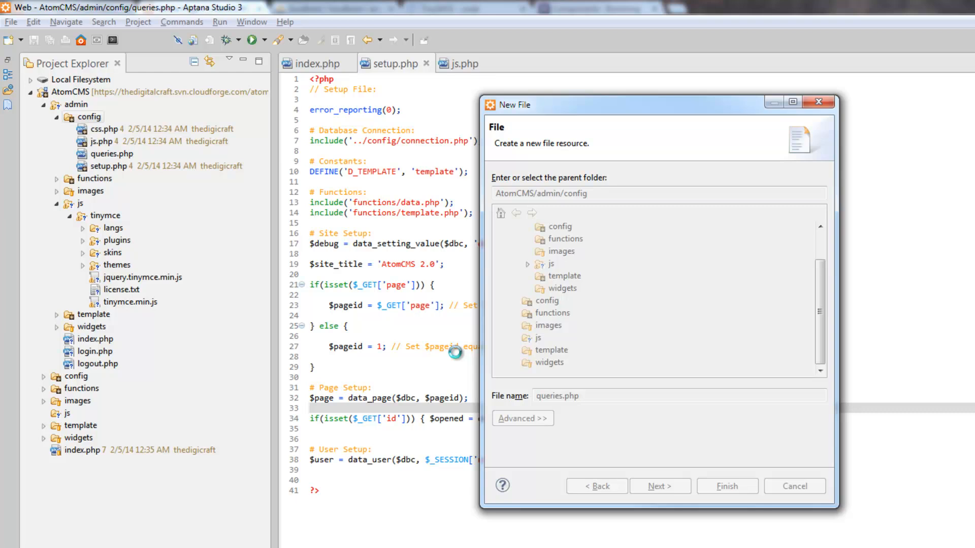
{"action": "left_click", "coordinate": [727, 486]}
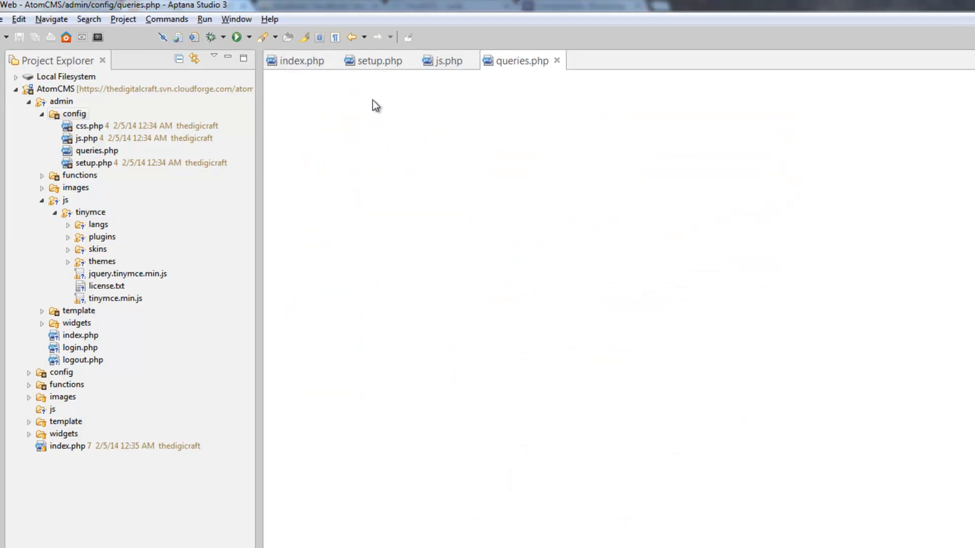
- Add a <?php opening and paste the form-handling query block into queries.php
{"action": "type", "text": "<?php"}
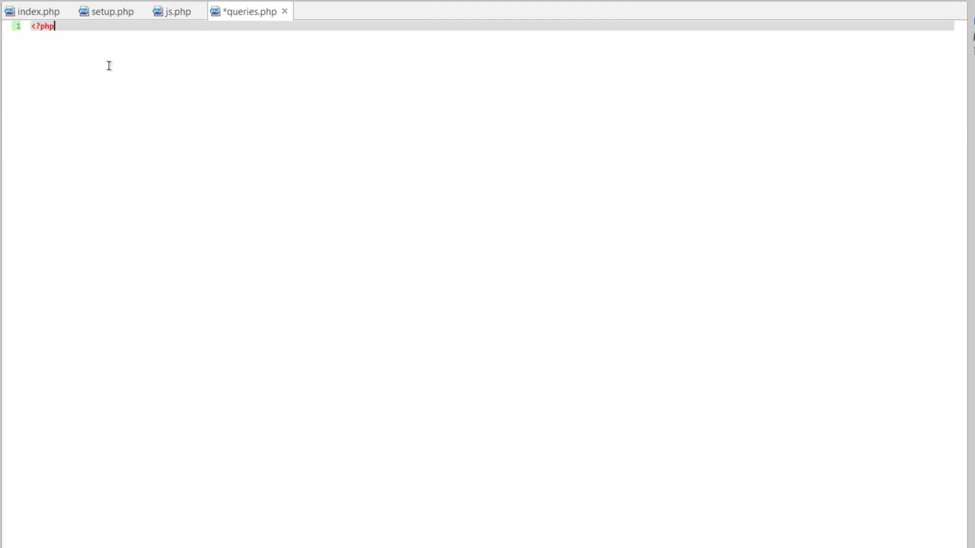
{"action": "key", "text": "Enter"}
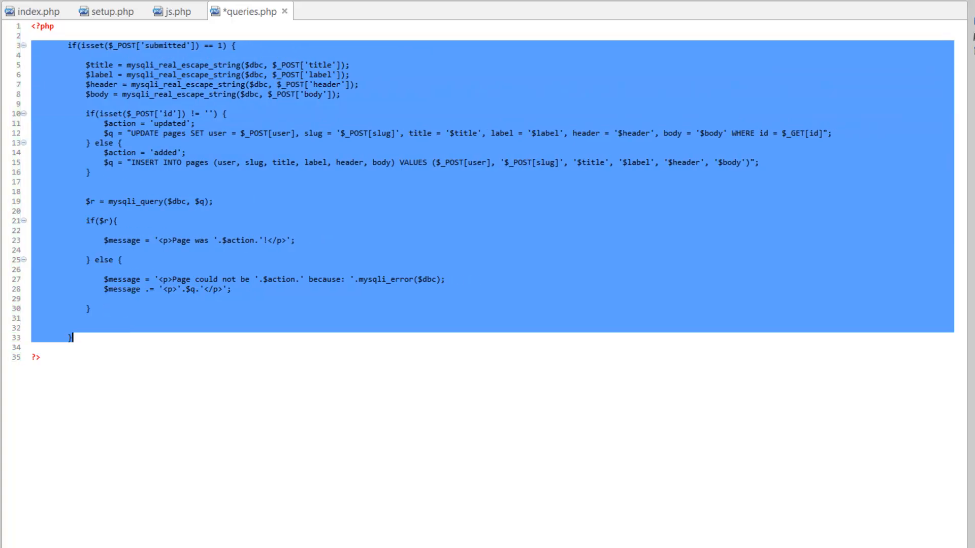
{"action": "left_click", "coordinate": [109, 11]}
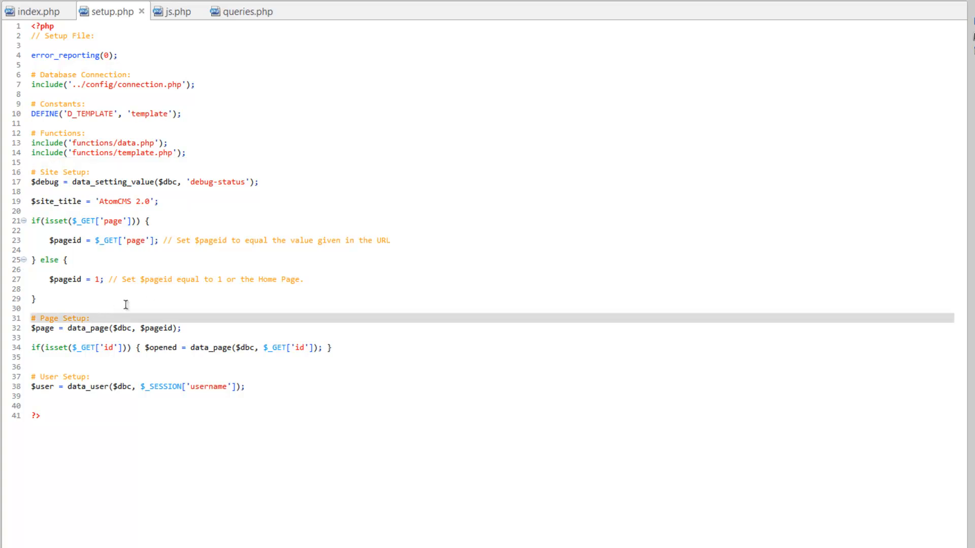
- Add include('config/queries.php'); under # Page Setup and save setup.php
{"action": "key", "text": "Enter"}
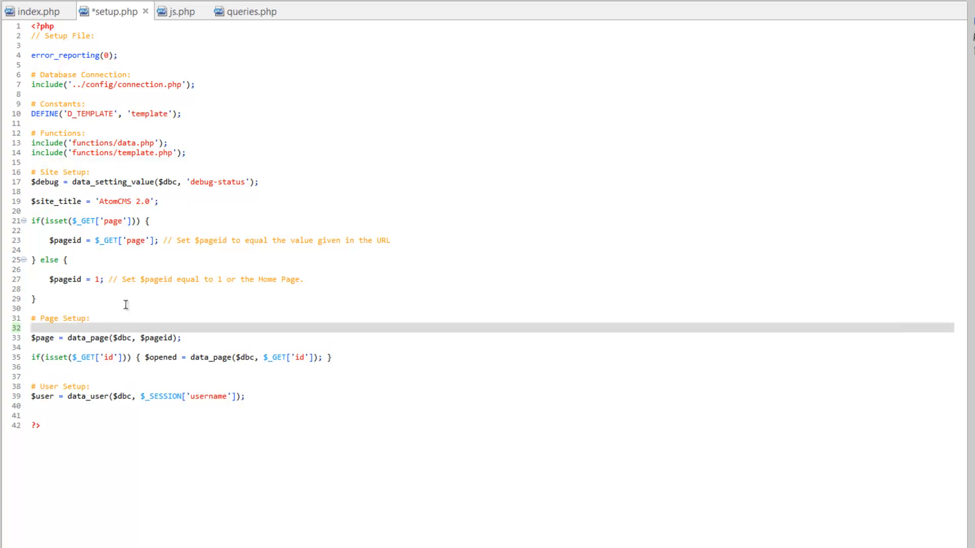
{"action": "type", "text": "include('"}
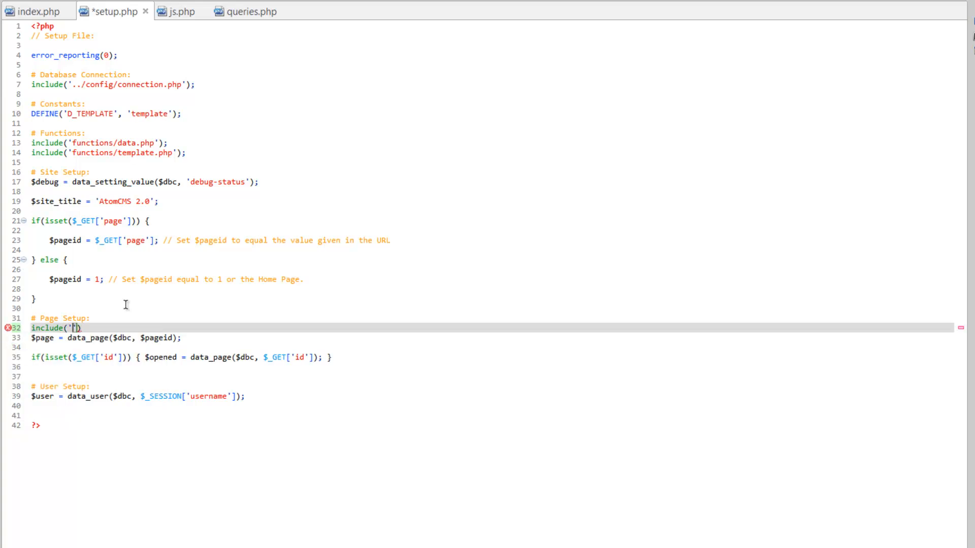
{"action": "type", "text": "config/"}
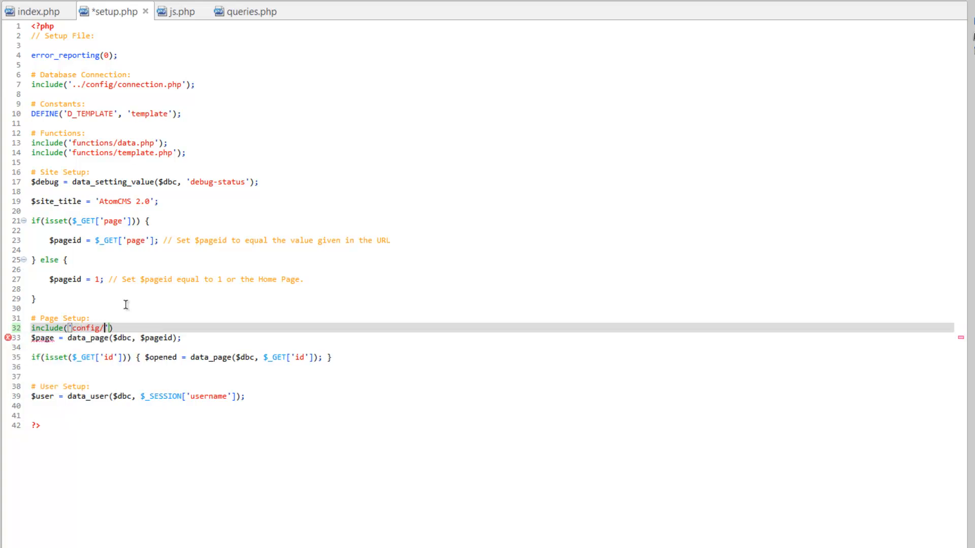
{"action": "type", "text": "queries"}
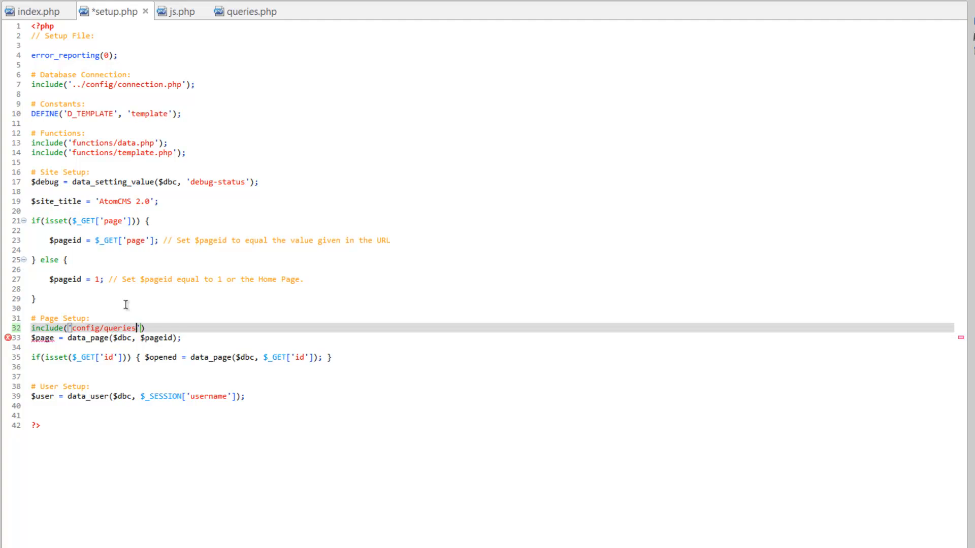
{"action": "type", "text": ".php"}
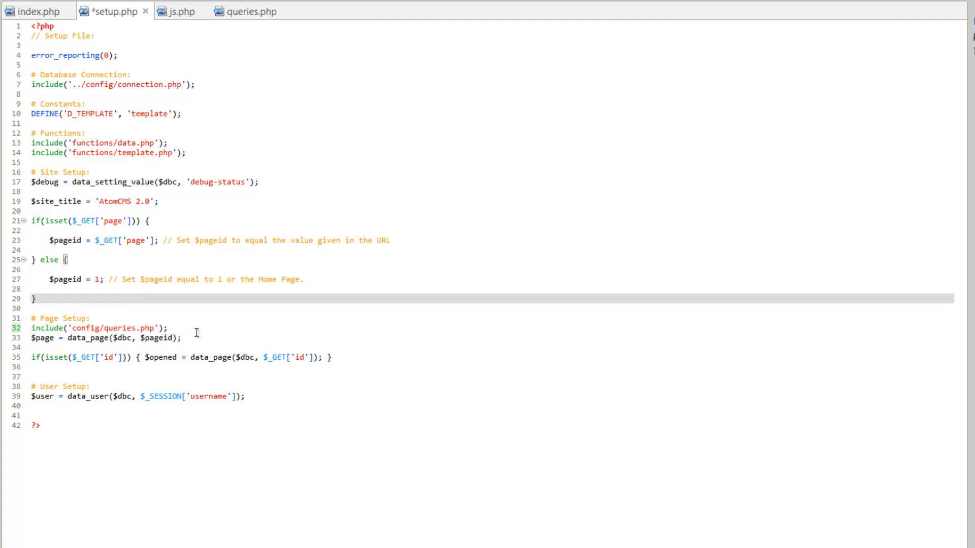
{"action": "key", "text": "Ctrl+s"}
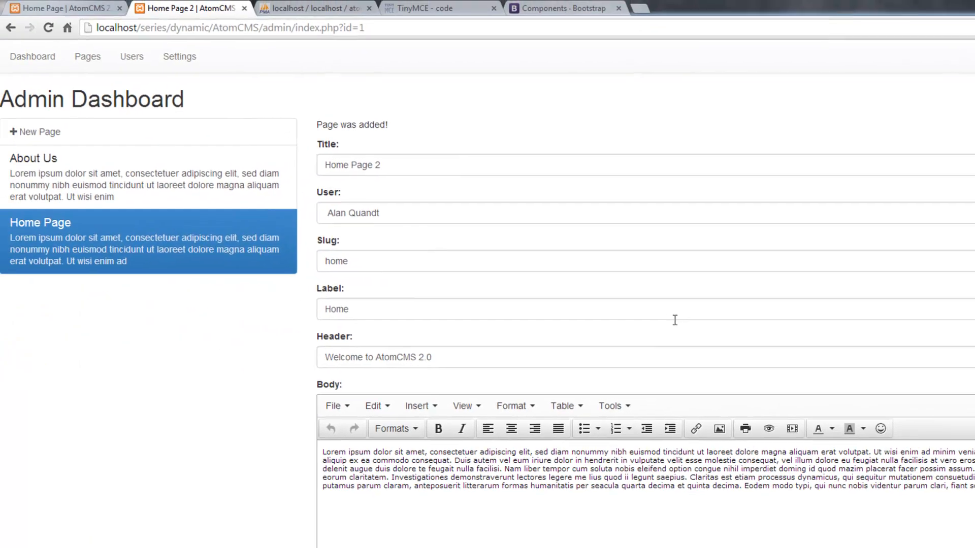
{"action": "mouse_move", "coordinate": [321, 183]}
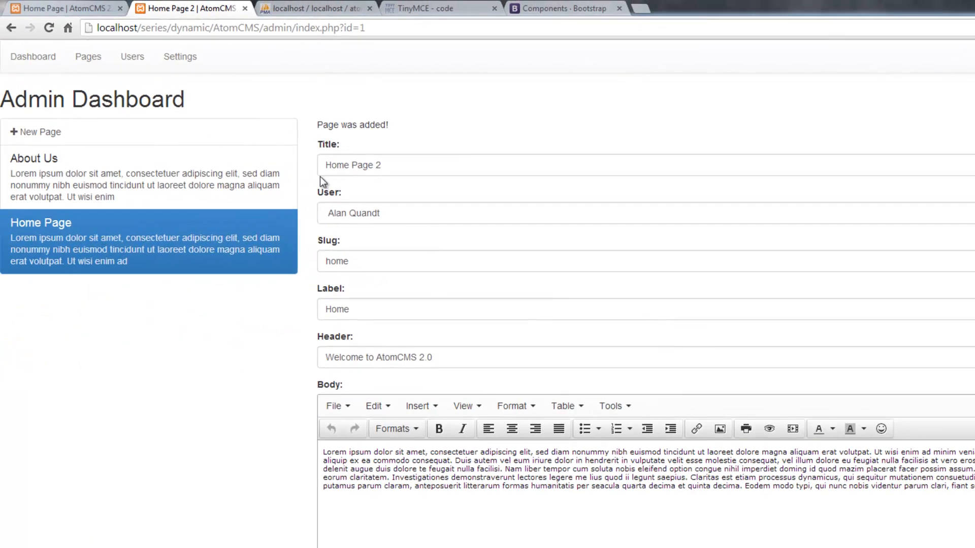
- Reopen Home Page for editing and delete 'Page' from its title
{"action": "left_click", "coordinate": [379, 165]}
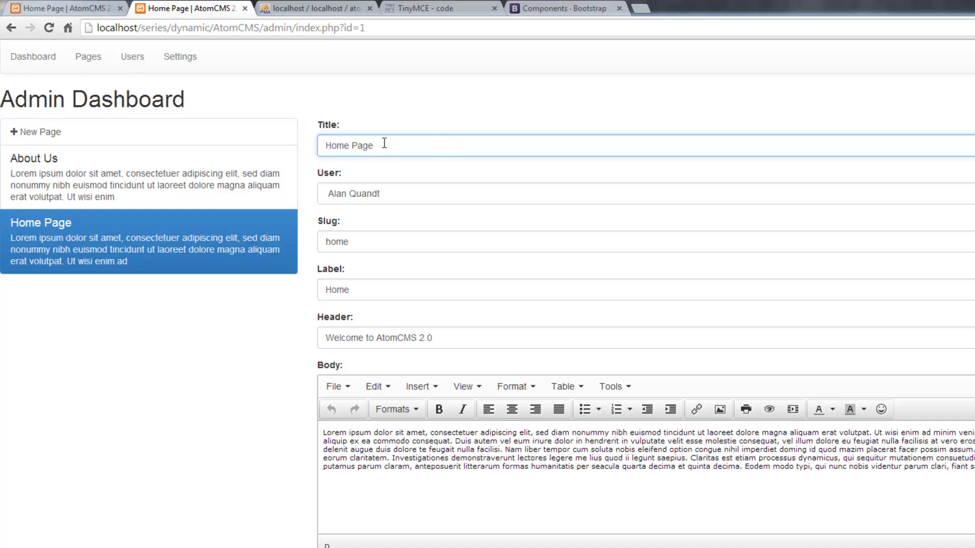
{"action": "mouse_move", "coordinate": [368, 145]}
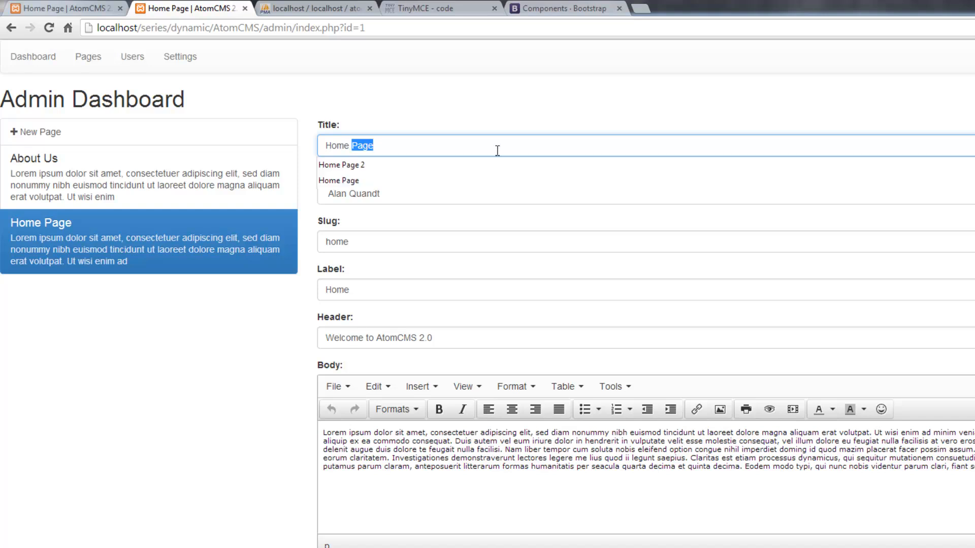
{"action": "key", "text": "Delete"}
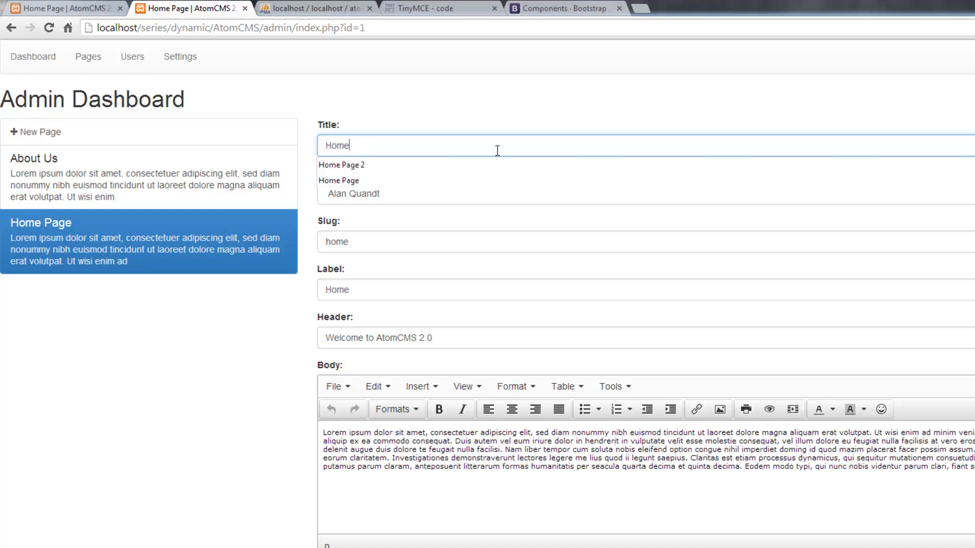